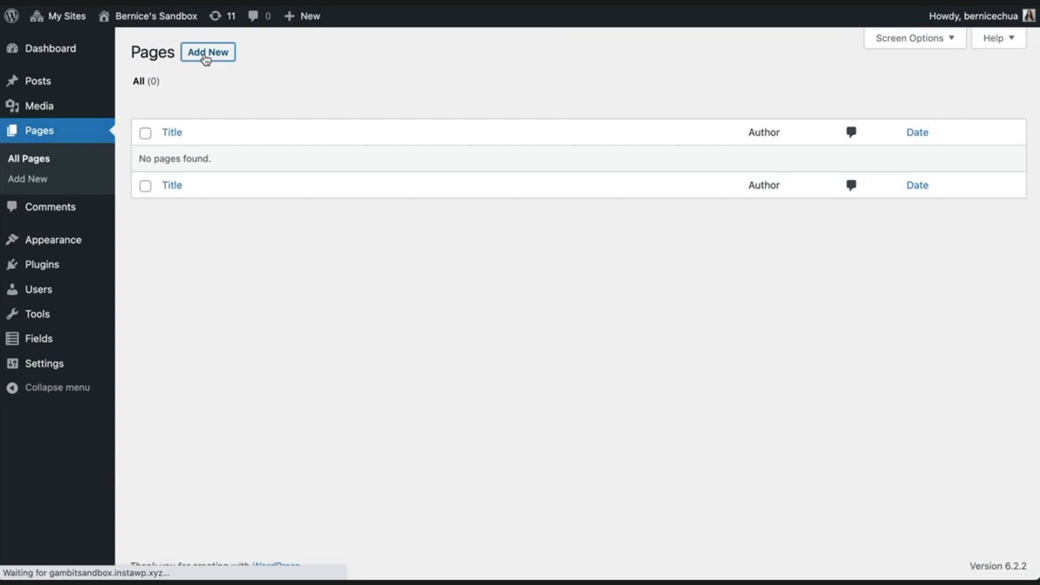
Start a new blank page and show the Stackable block library.
left_click(207, 52)
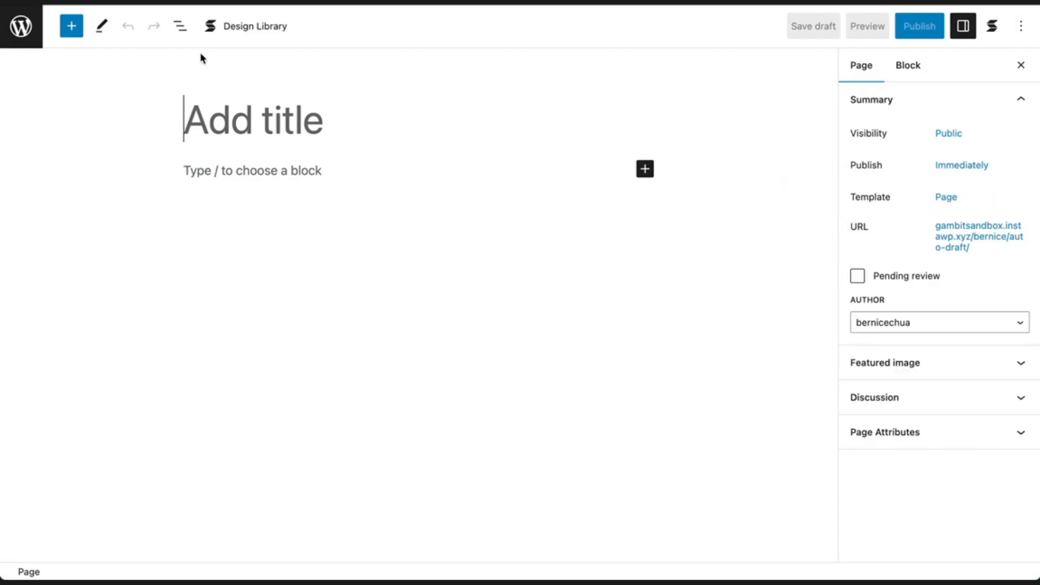
left_click(72, 26)
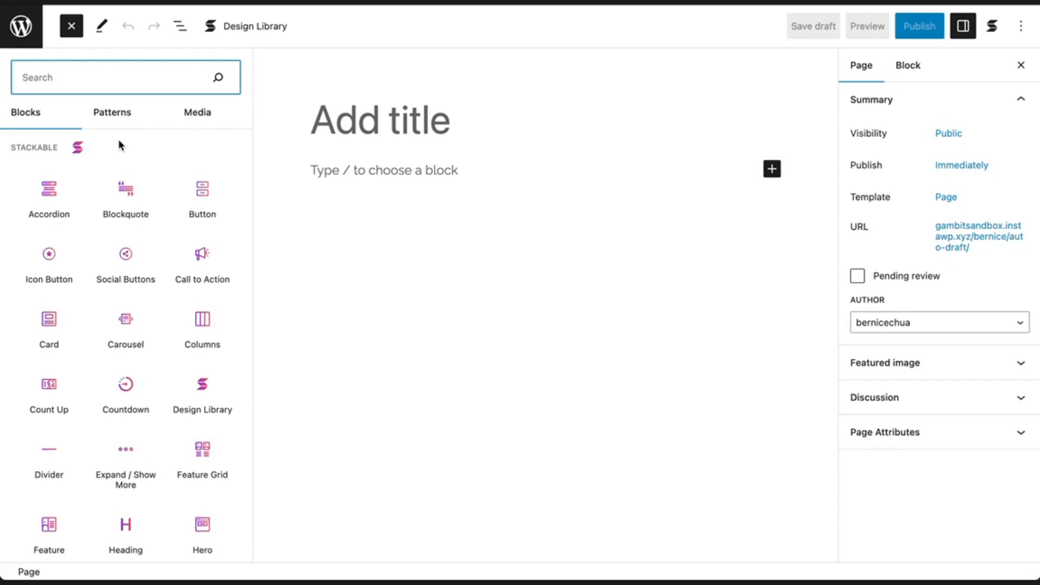
mouse_move(201, 194)
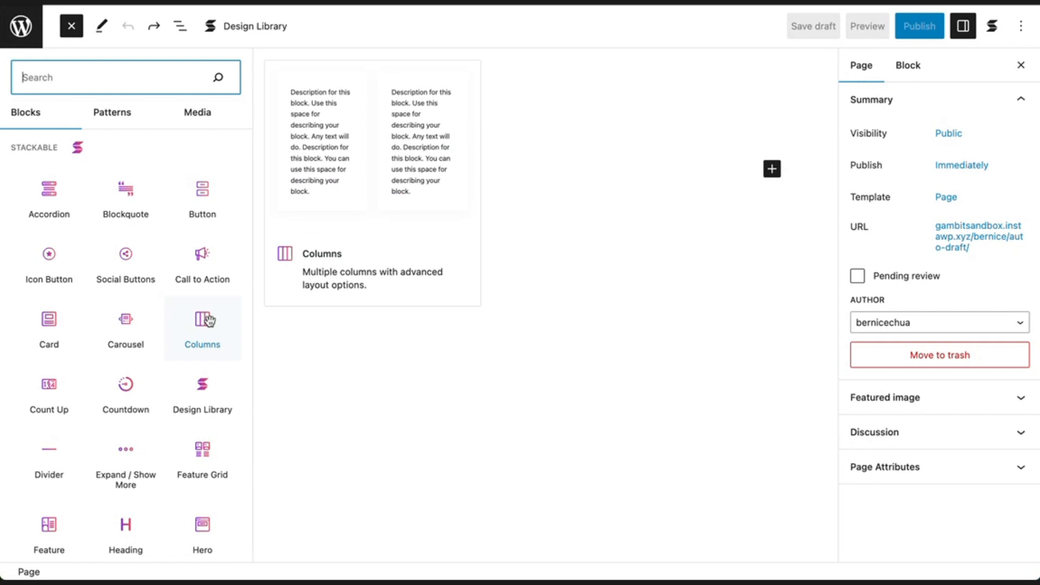
Add a Stackable Columns block split 50/50 and set it to full width.
left_click(201, 319)
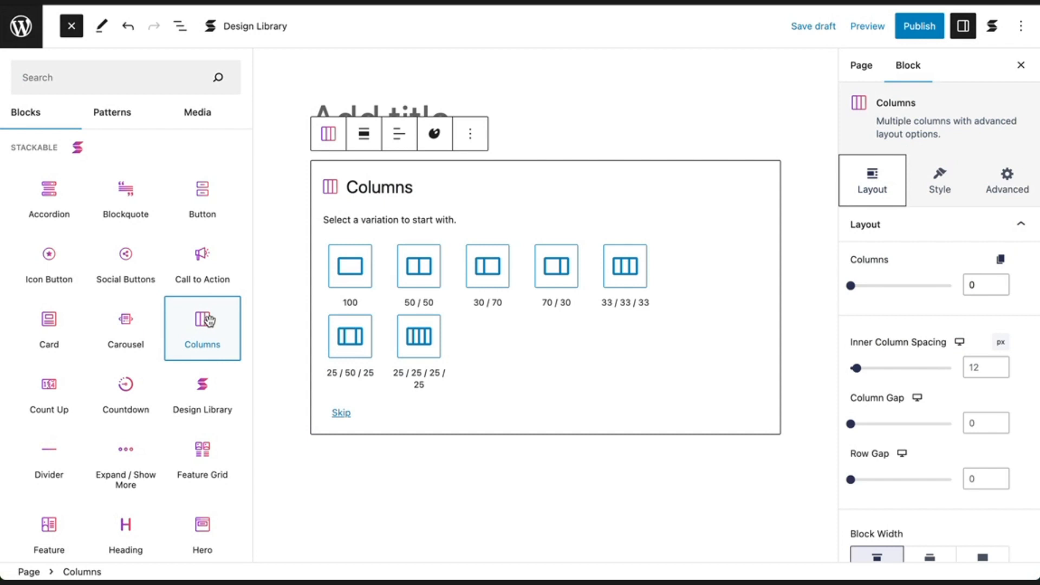
mouse_move(387, 238)
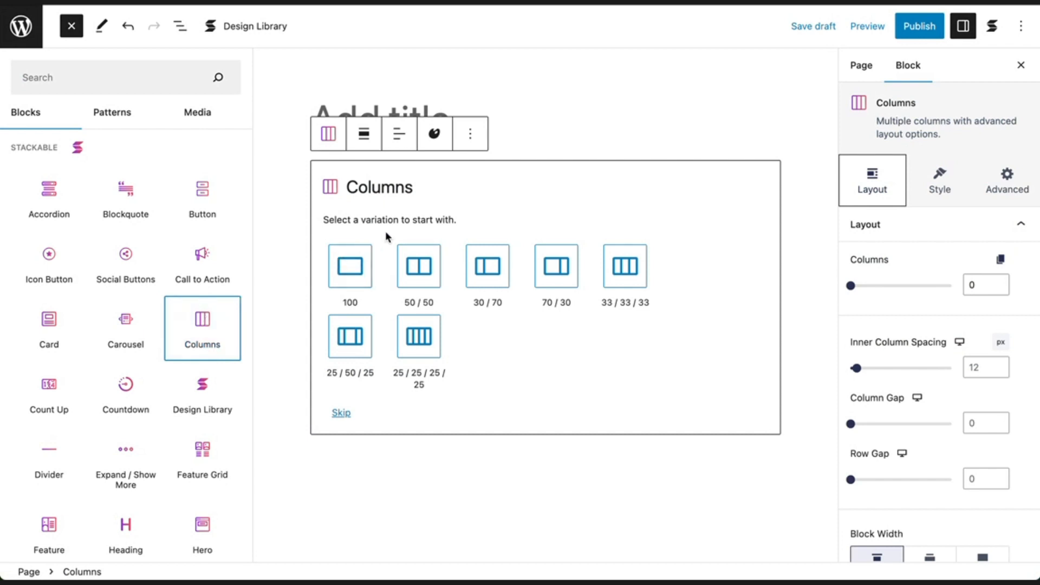
mouse_move(392, 237)
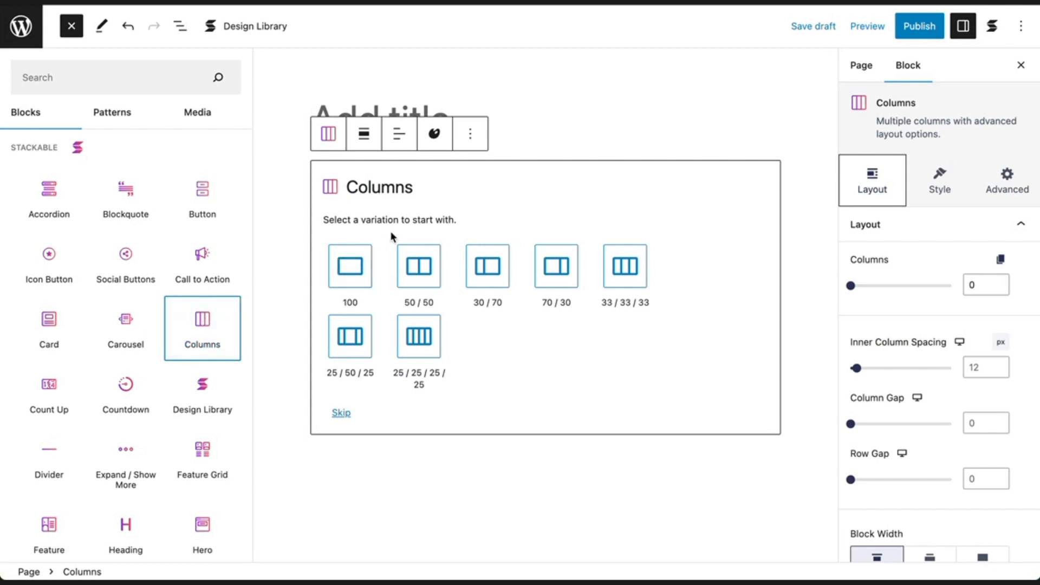
left_click(418, 267)
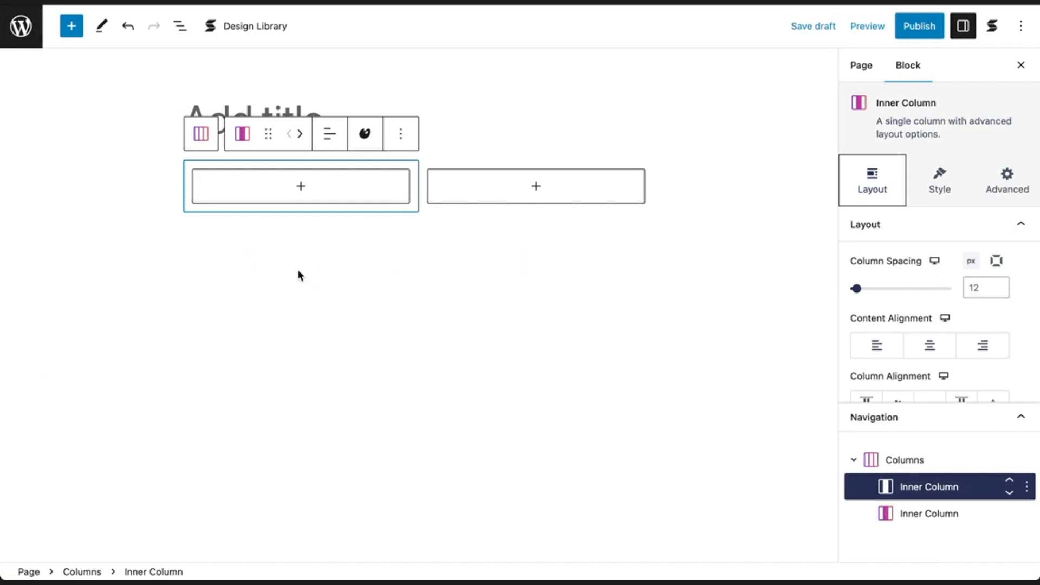
mouse_move(275, 246)
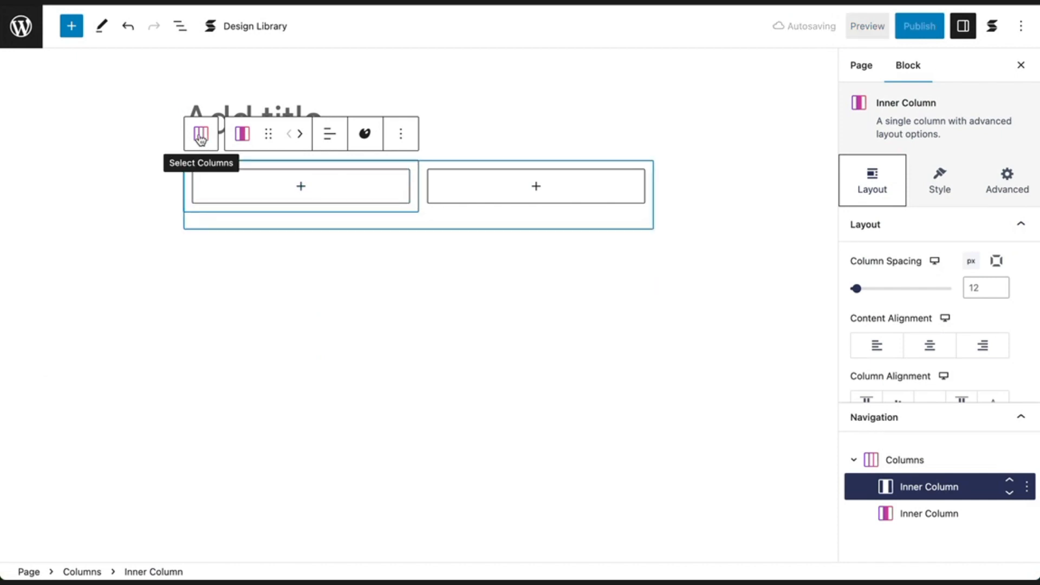
left_click(200, 133)
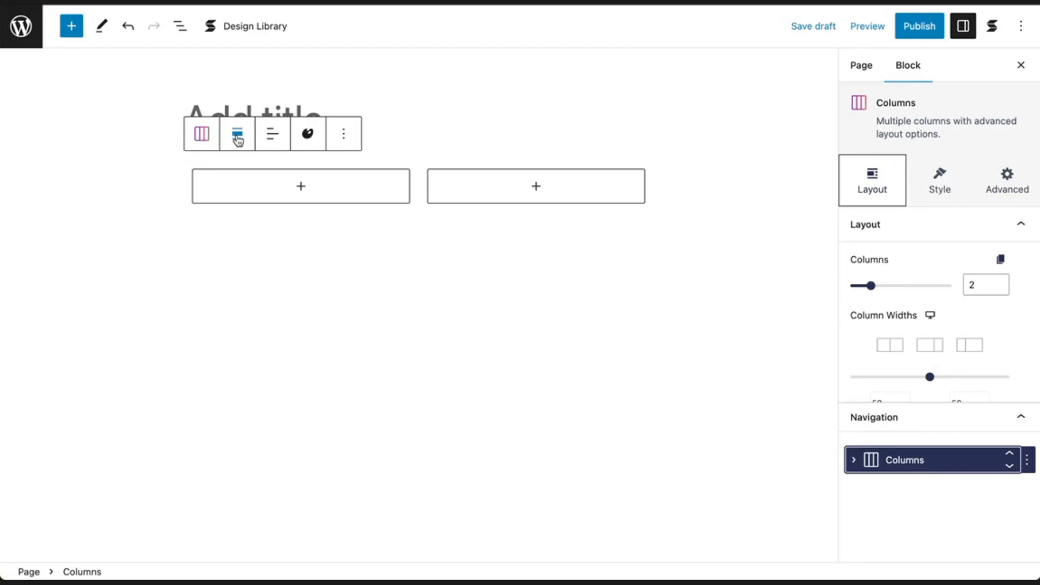
left_click(238, 133)
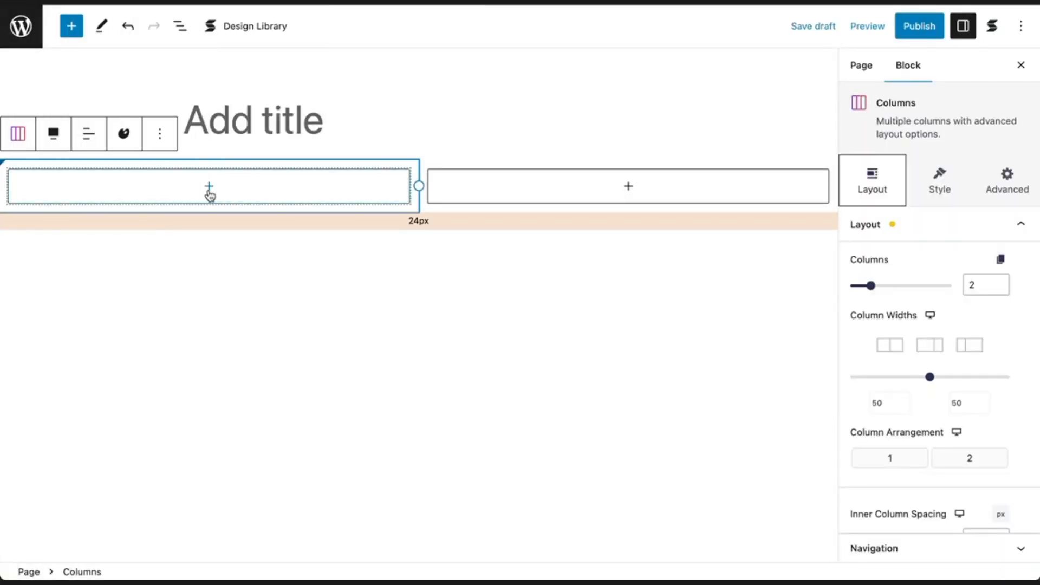
Add a Stackable Heading in the left column reading "The best tool for designs, reimagined.".
left_click(208, 185)
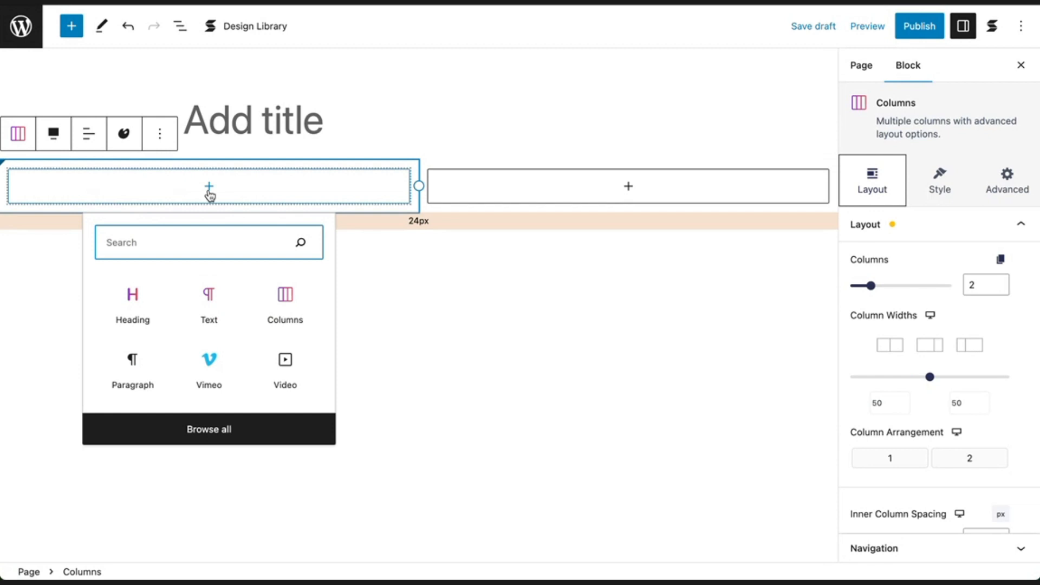
type("Heading")
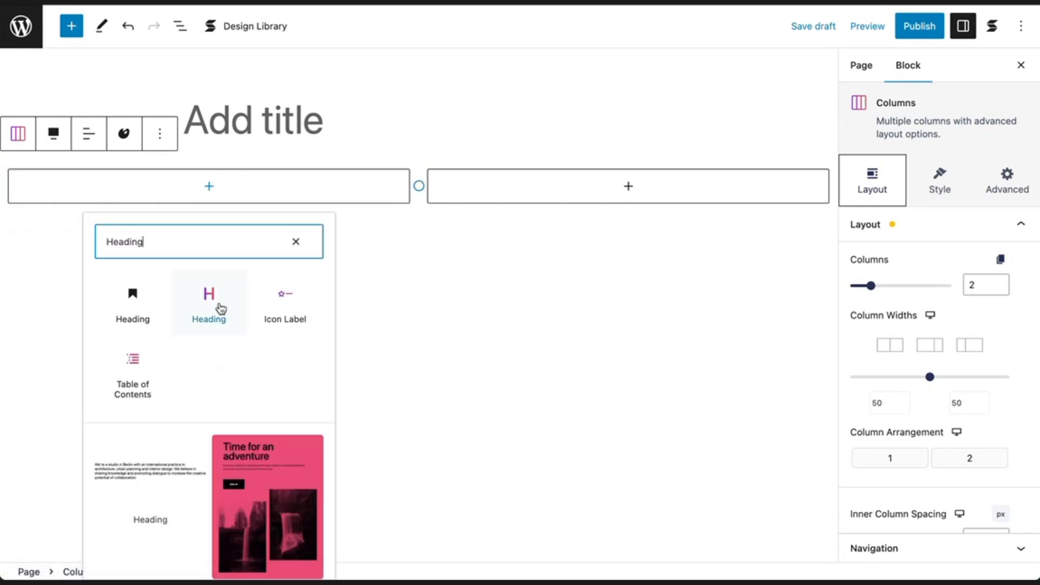
left_click(208, 303)
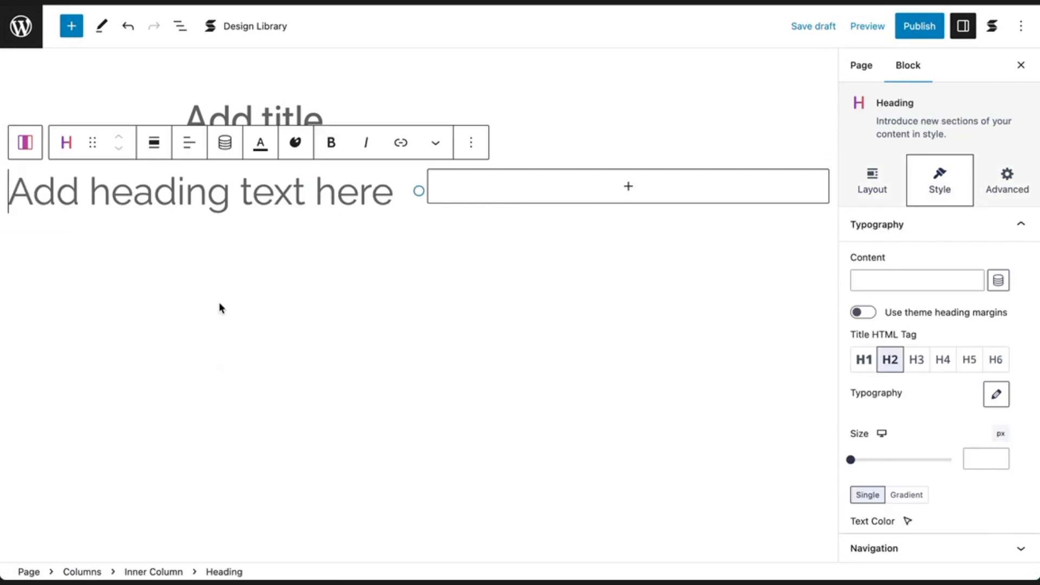
type("The best to")
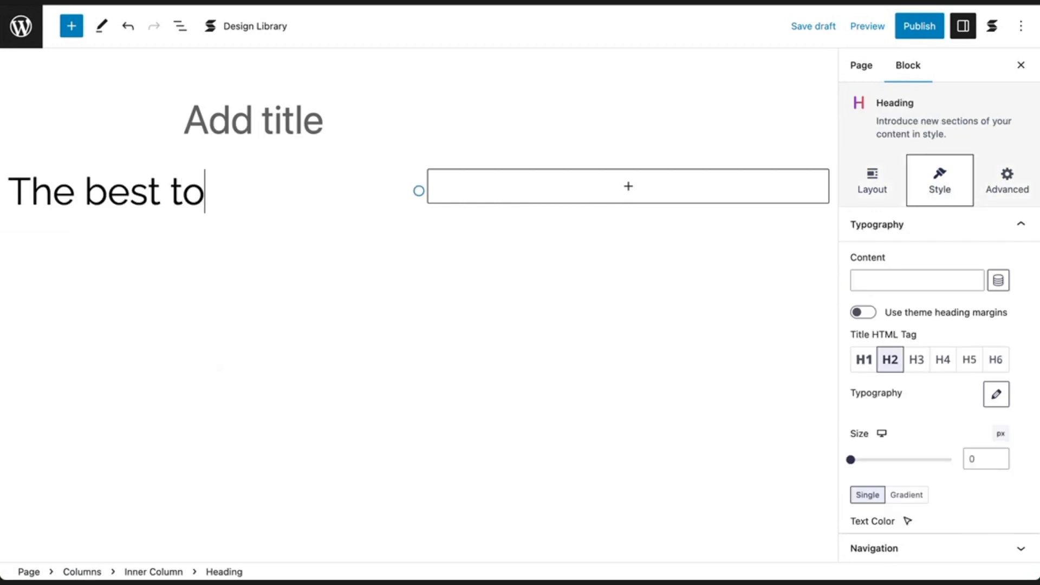
type("ol for designs, r")
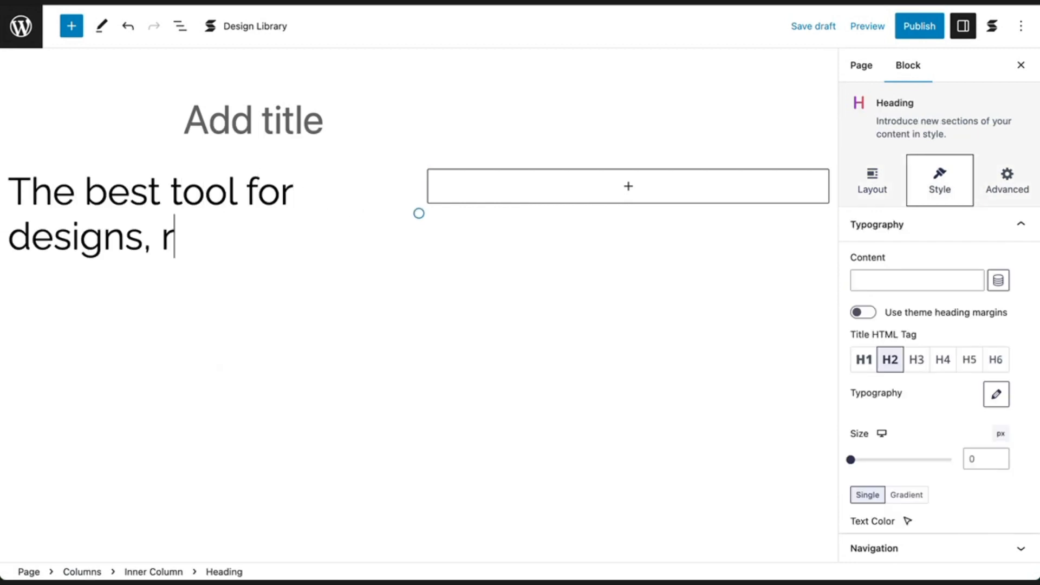
type("eimagined.")
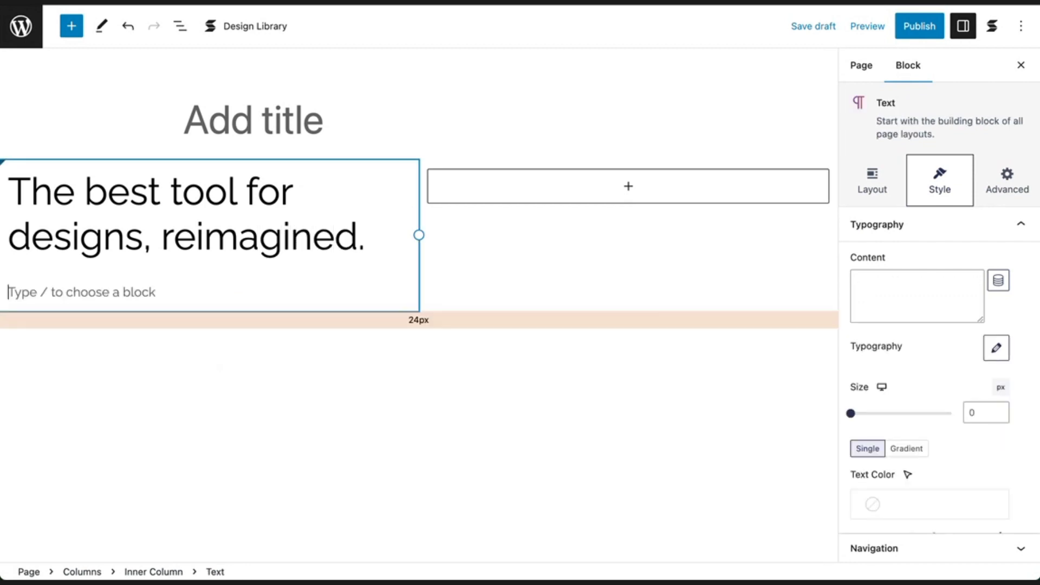
Add the line "The best AI tool for design concepts in the market" below the heading.
type("The best AI tool")
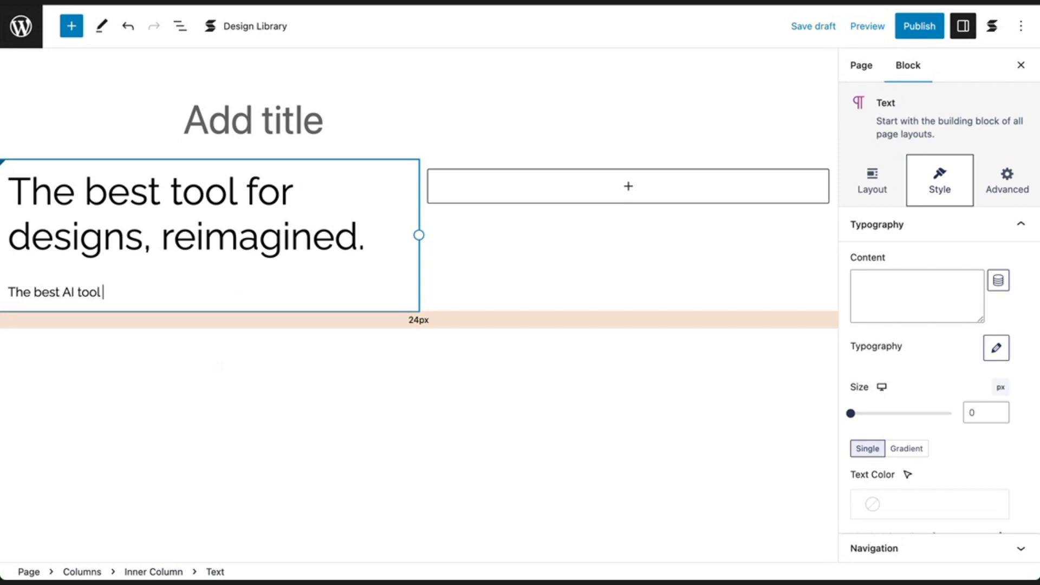
type("for design concep")
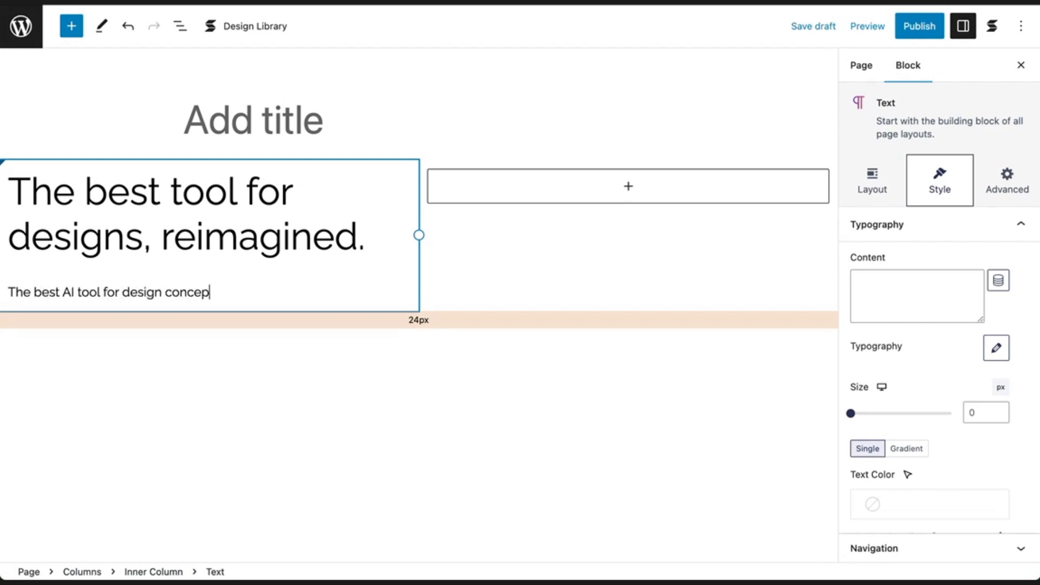
type("ts in the market")
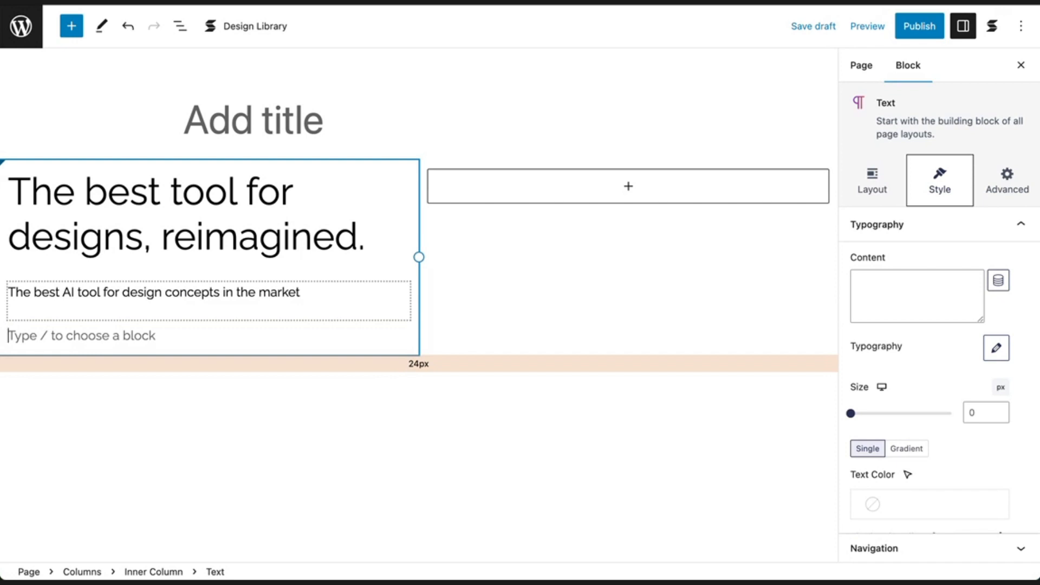
Insert a Button block via /Button and label it "Get Started".
type("/")
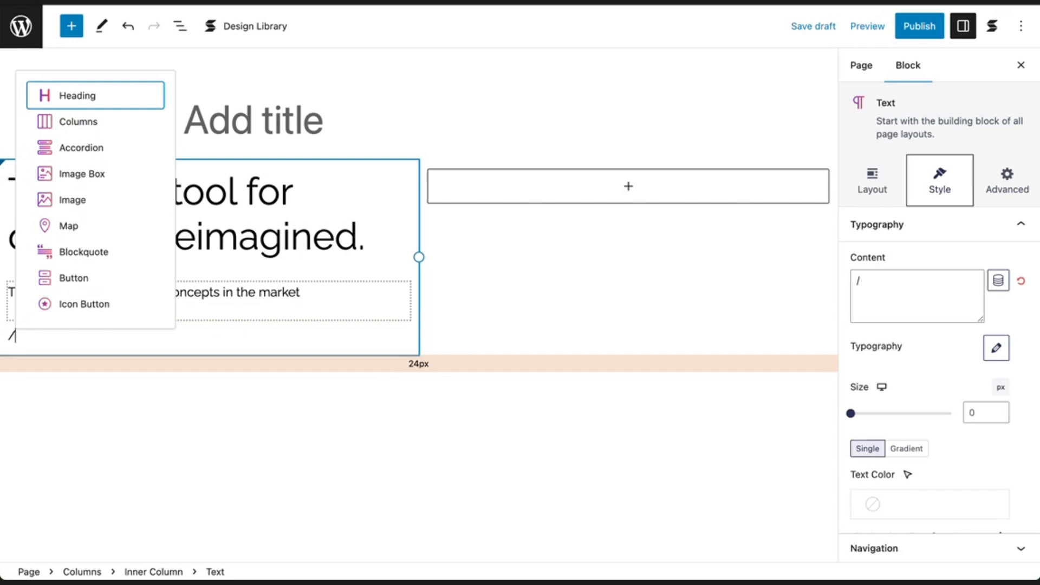
type("Button")
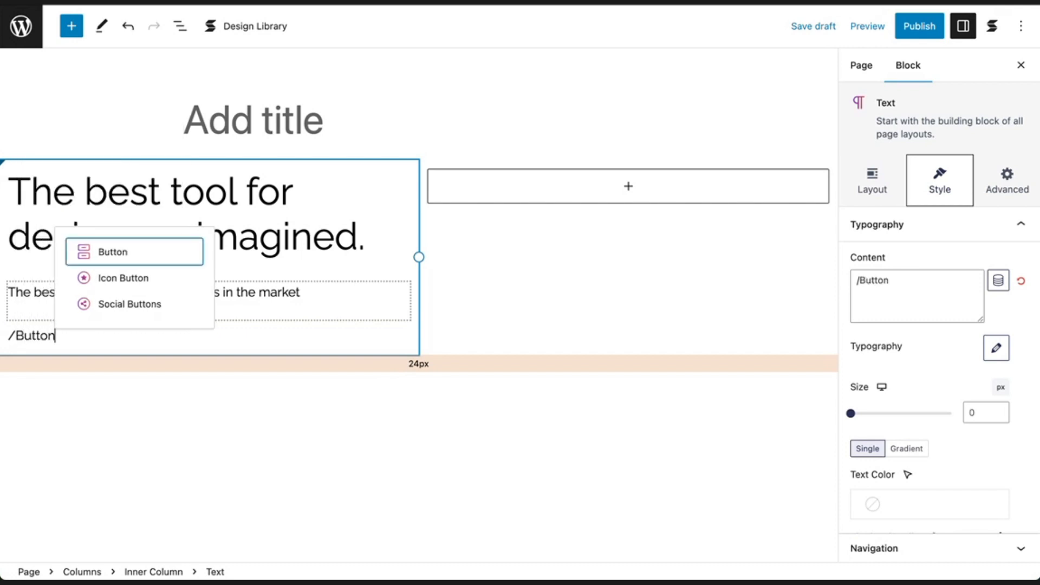
left_click(112, 251)
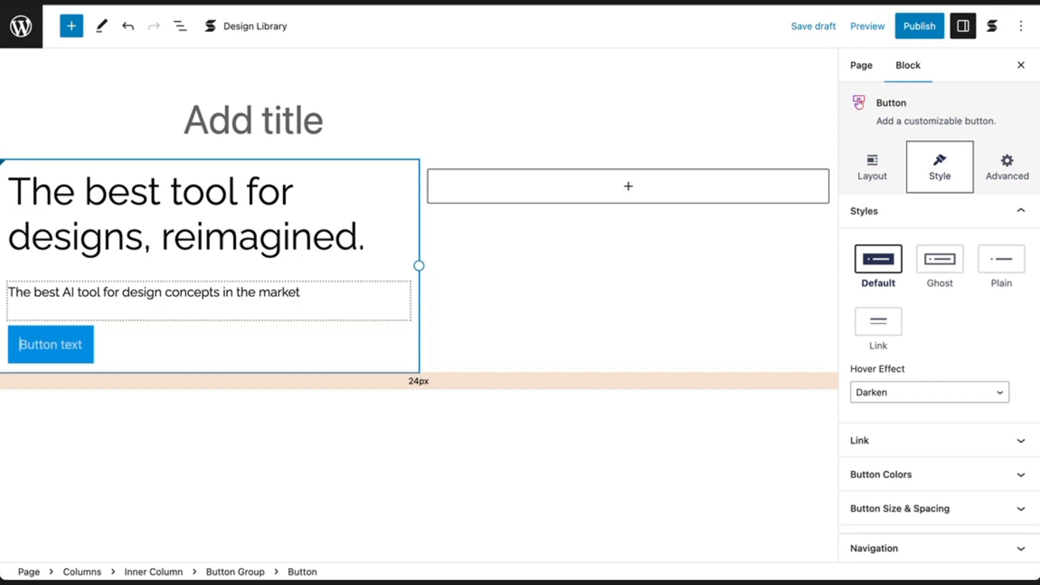
type("Get St")
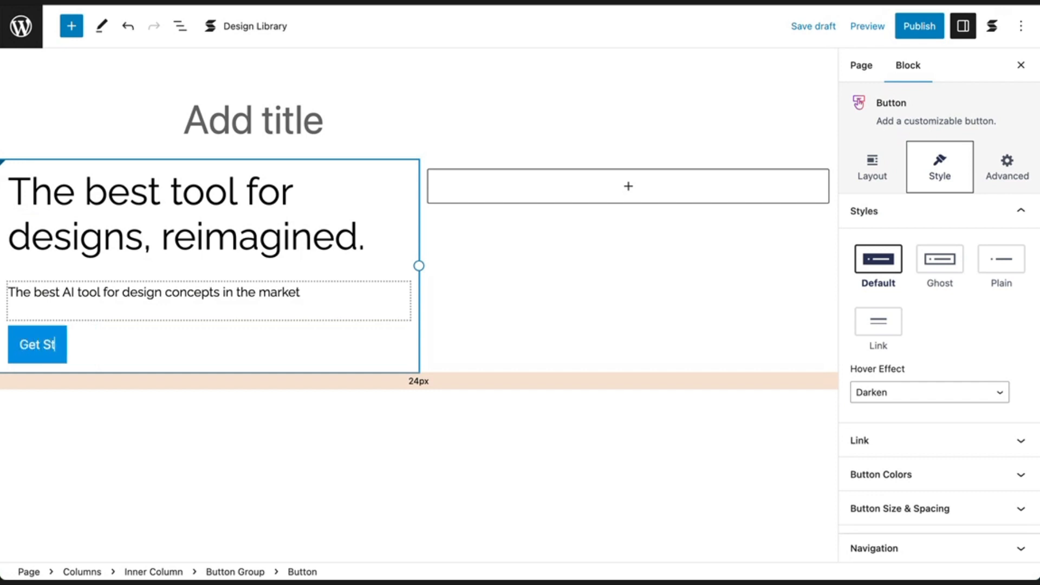
type("arted")
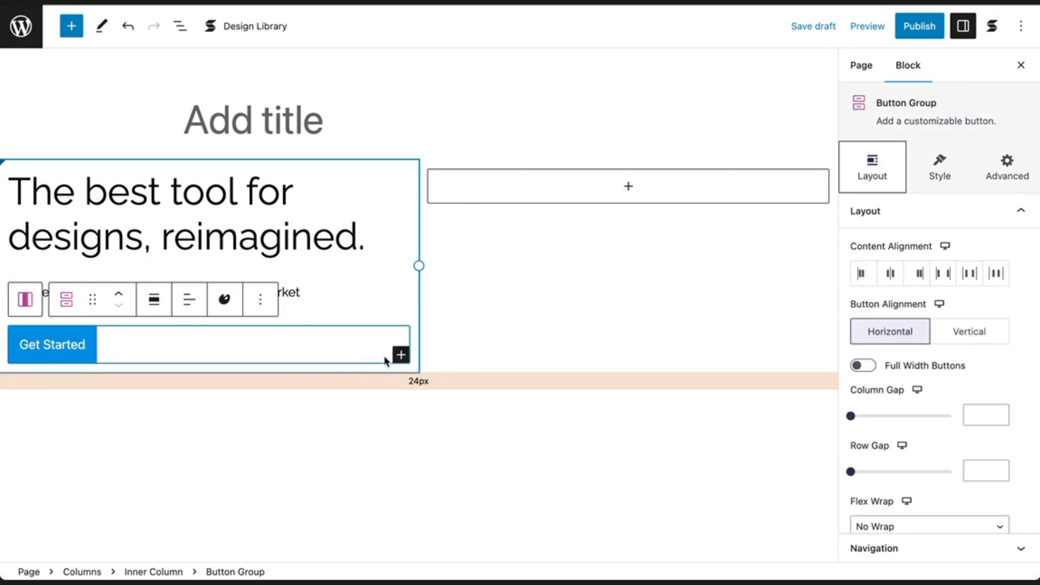
mouse_move(400, 354)
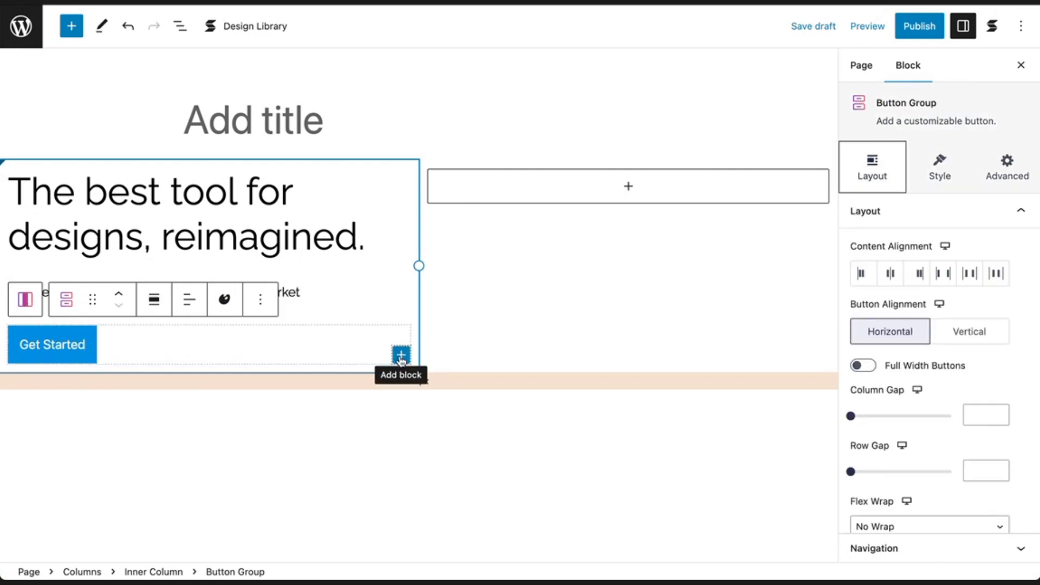
Add a second plain button to the group labelled "Free Trial".
left_click(401, 354)
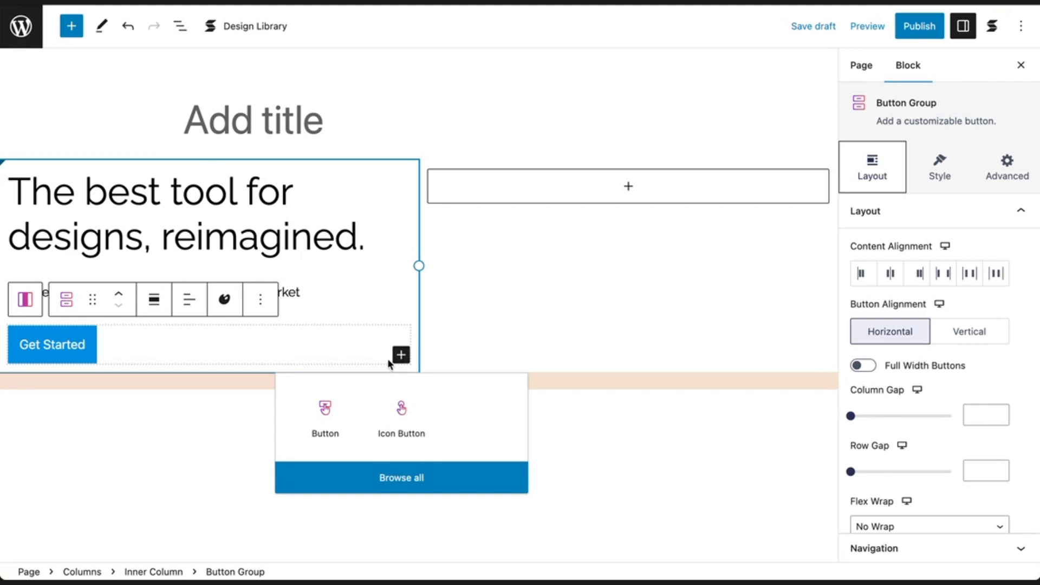
left_click(324, 412)
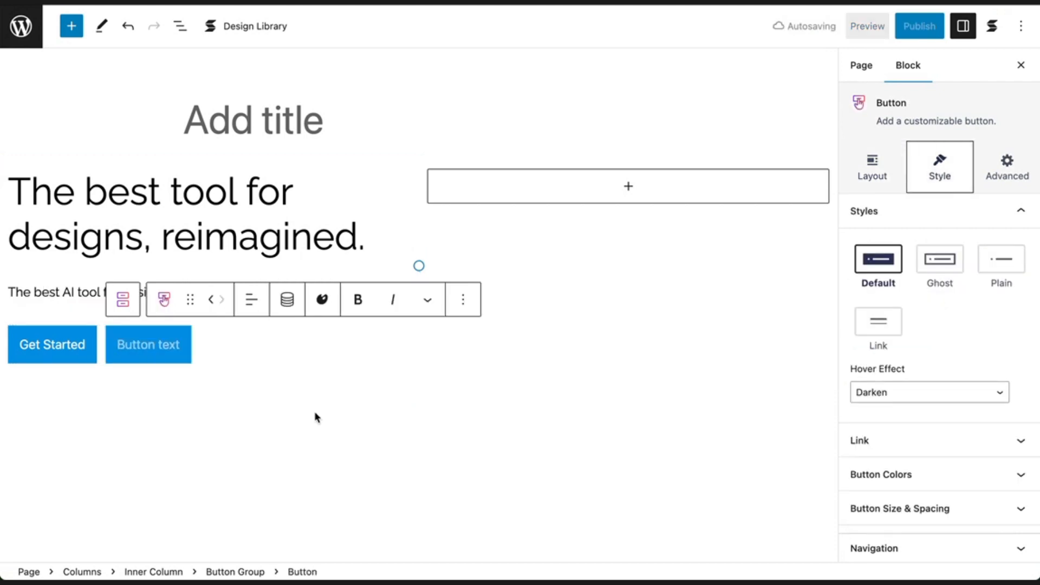
type("Free Trial")
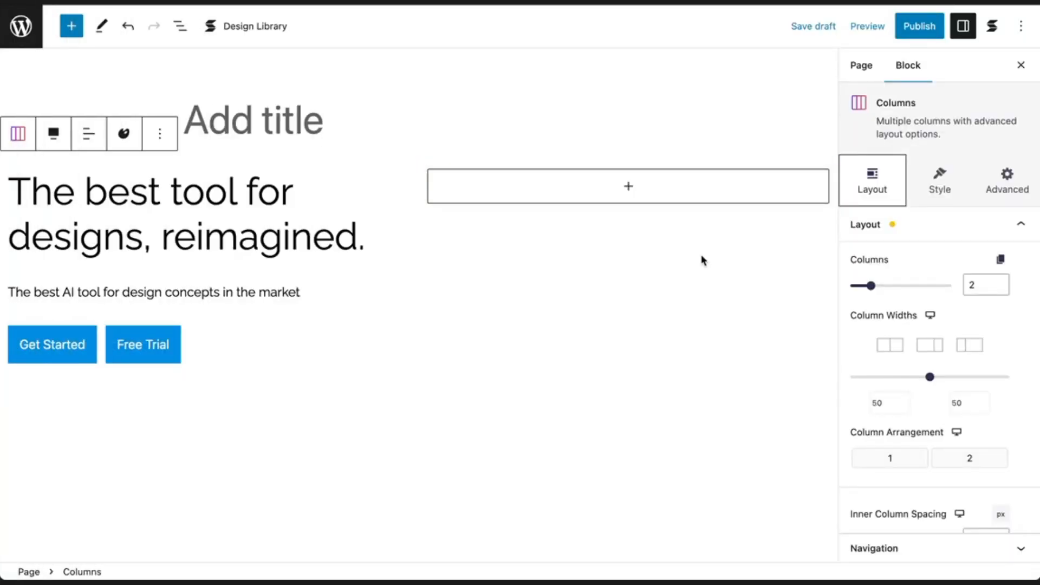
Insert an Image block in the right column with the living room photo from the Media Library.
left_click(628, 185)
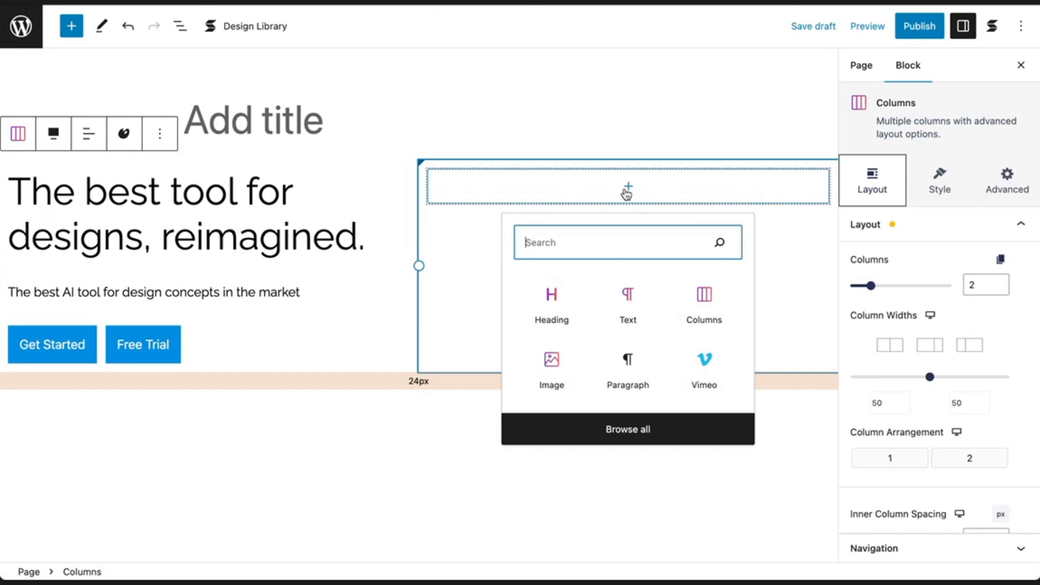
left_click(551, 359)
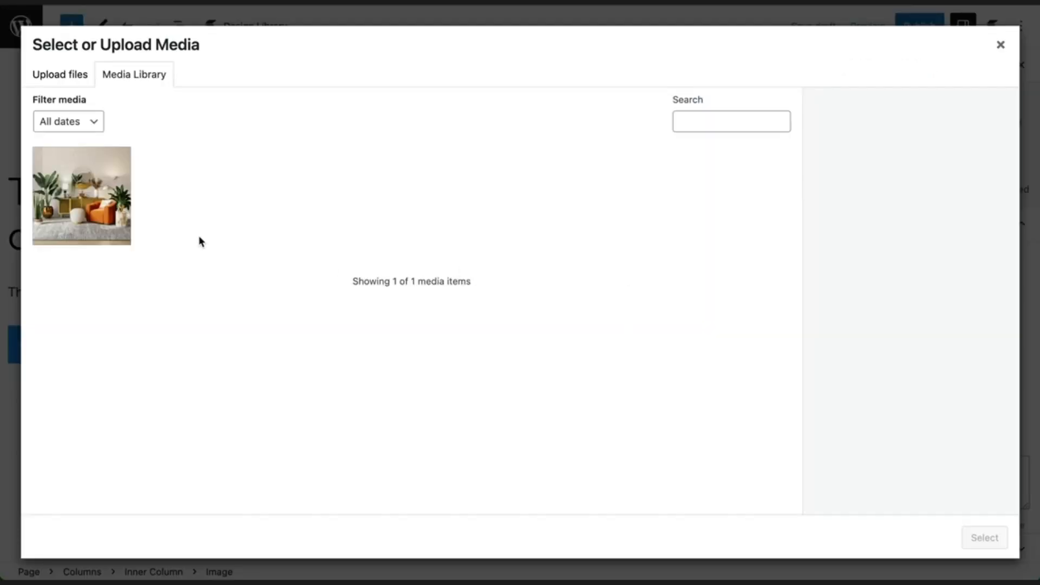
left_click(81, 196)
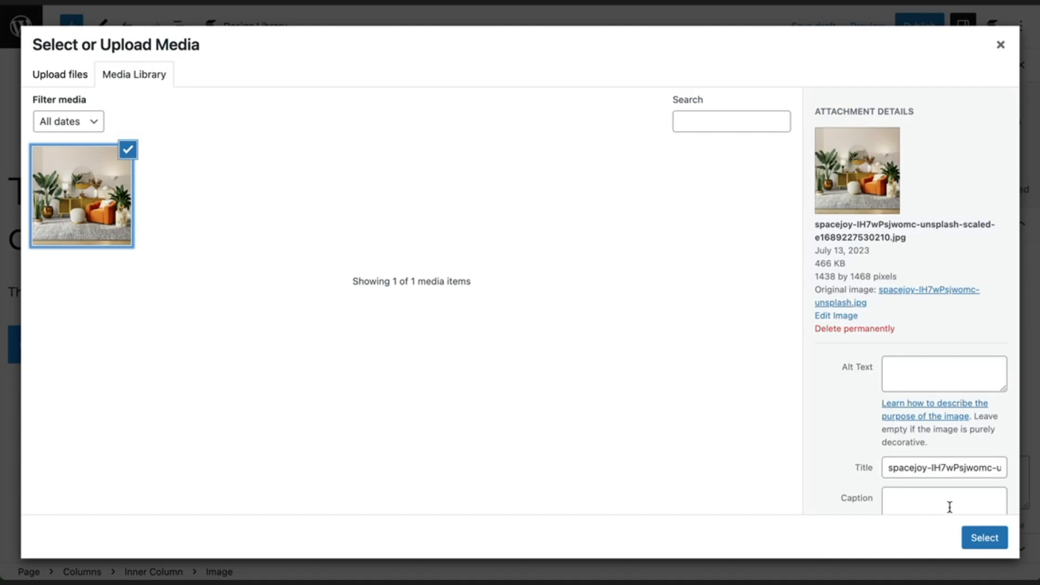
left_click(984, 538)
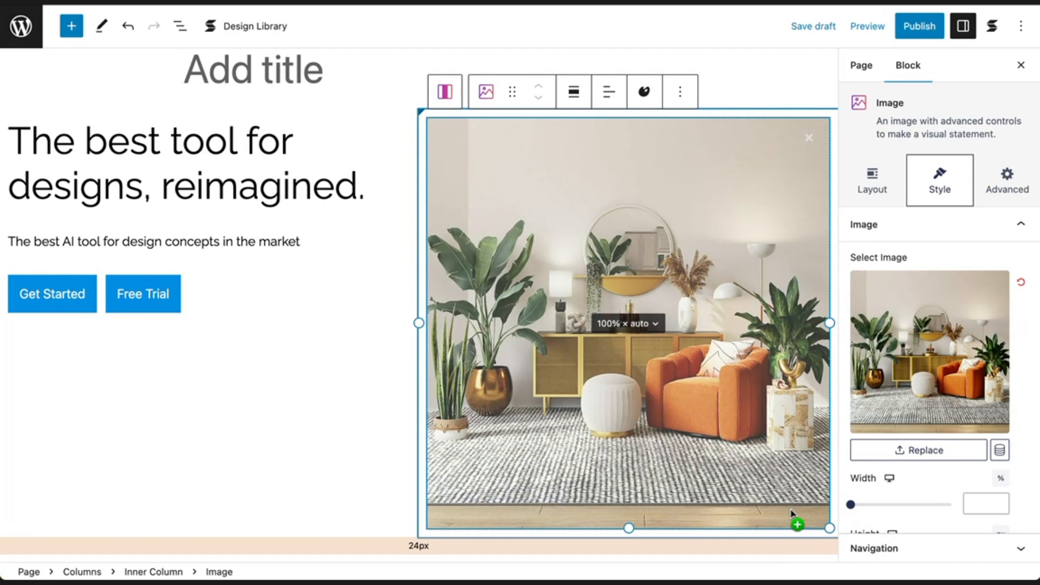
left_click(178, 26)
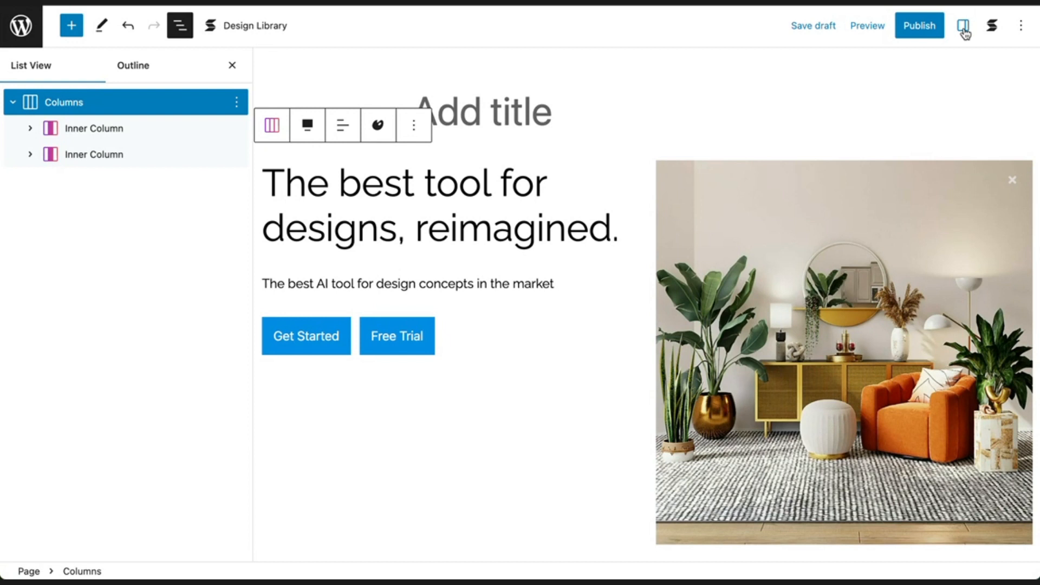
Reopen the Settings sidebar, scroll the Columns Layout panel, and select the left inner column.
left_click(965, 25)
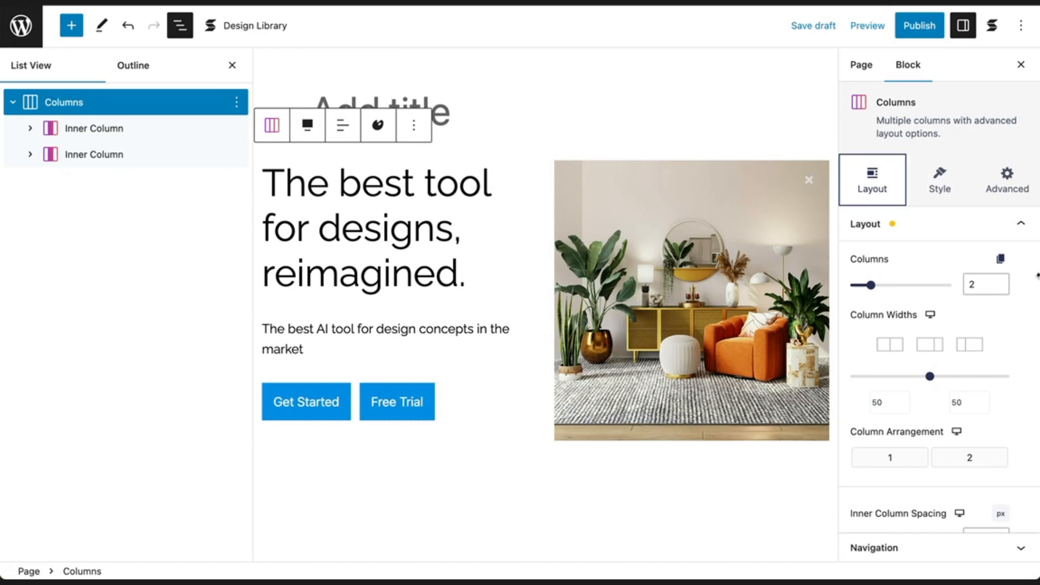
mouse_move(1035, 281)
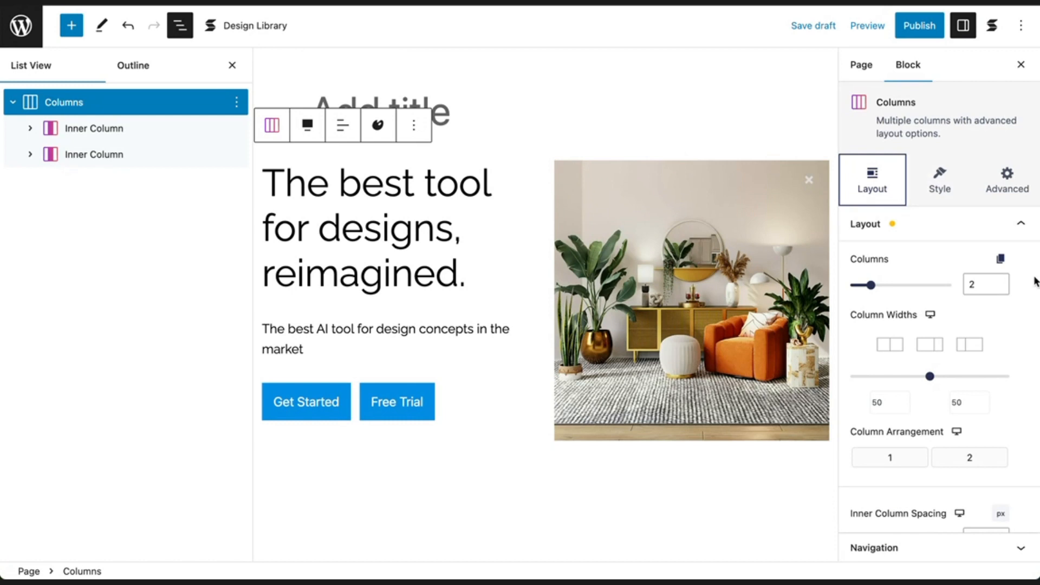
scroll("down", 3)
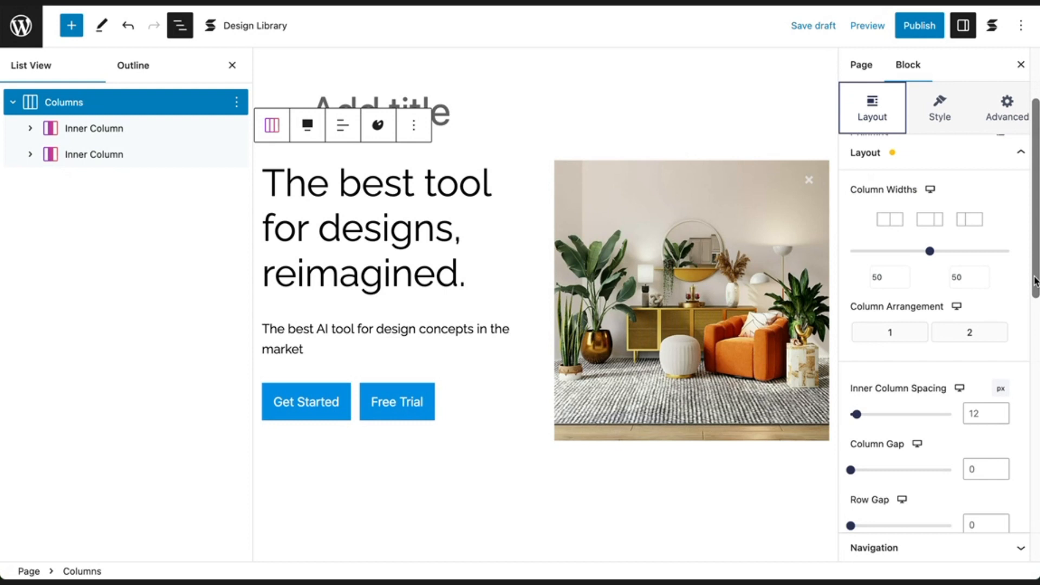
scroll("down", 3)
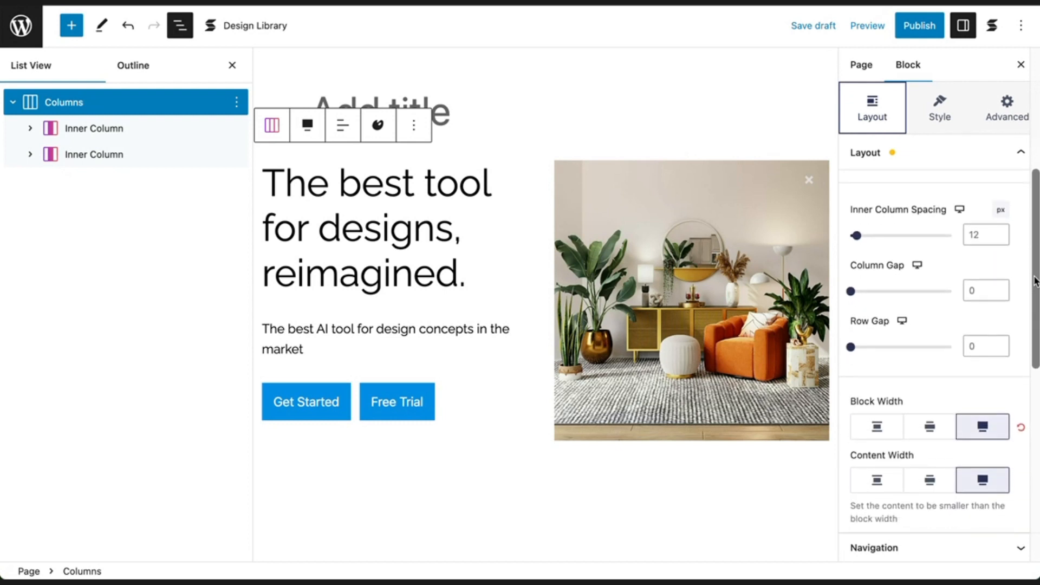
scroll("down", 3)
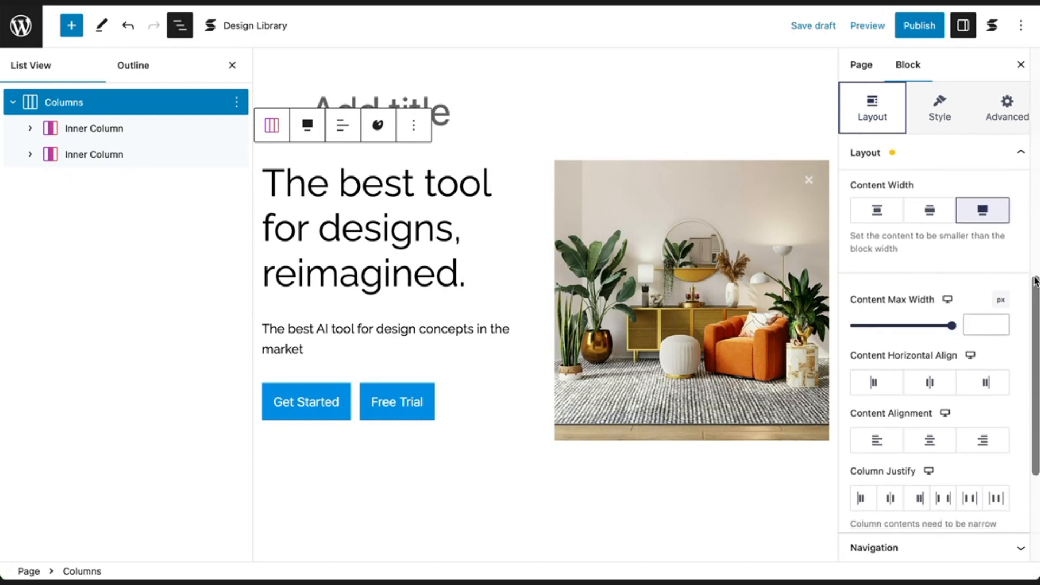
scroll("down", 3)
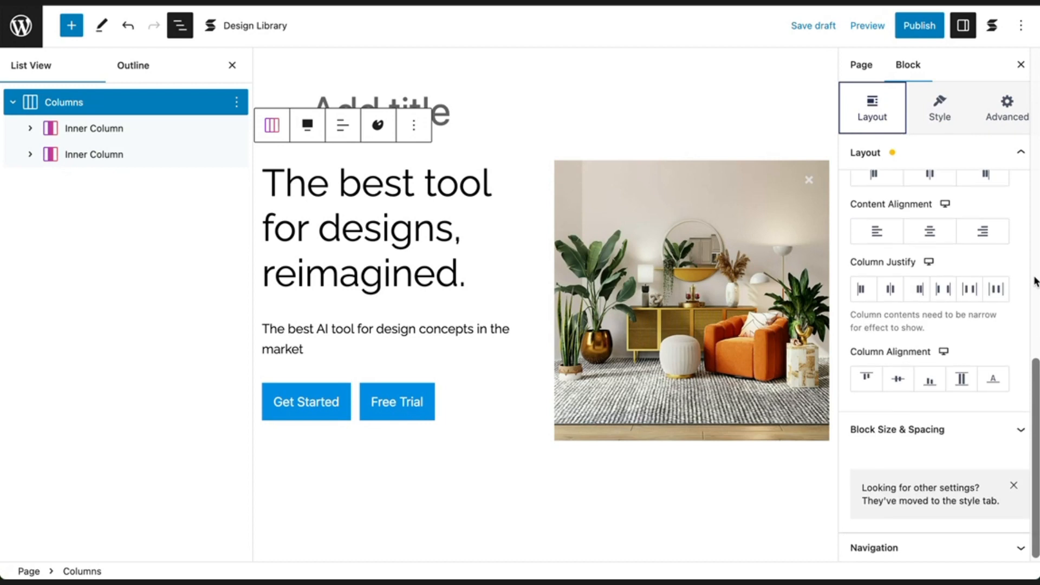
left_click(93, 129)
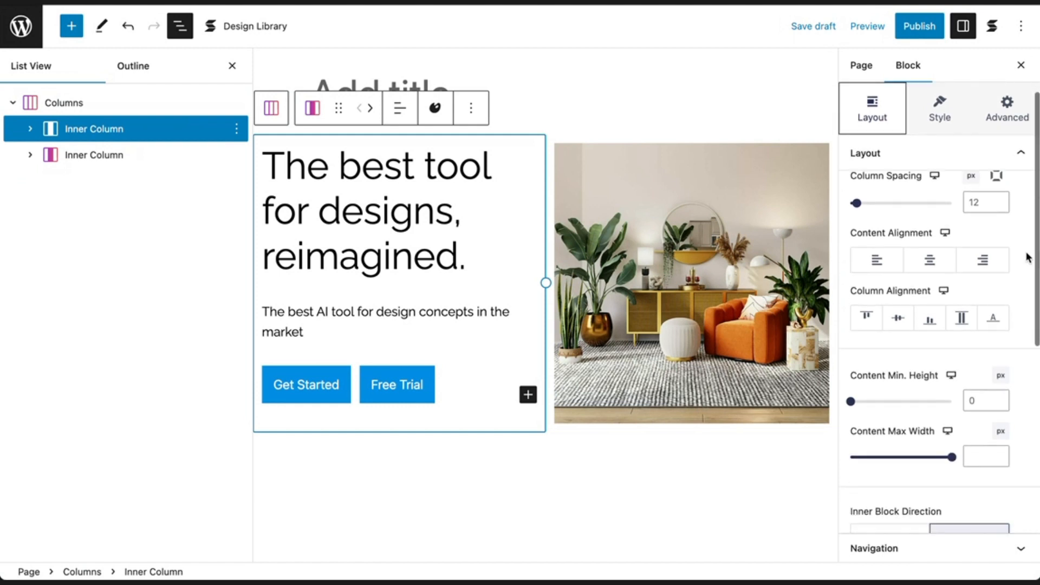
Vertically center the left column's content and drag Column Spacing up to add padding.
scroll("down", 3)
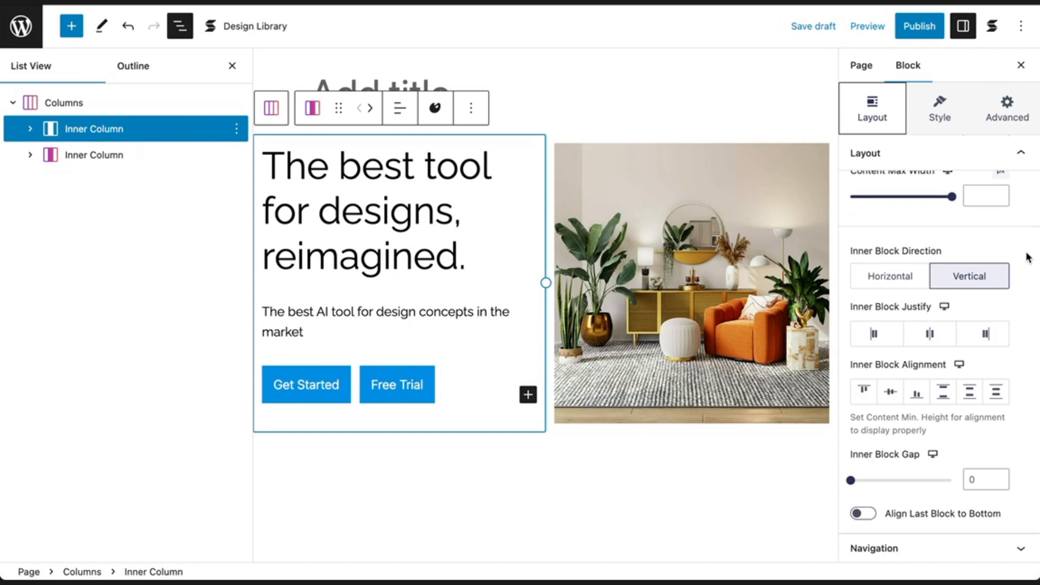
mouse_move(890, 306)
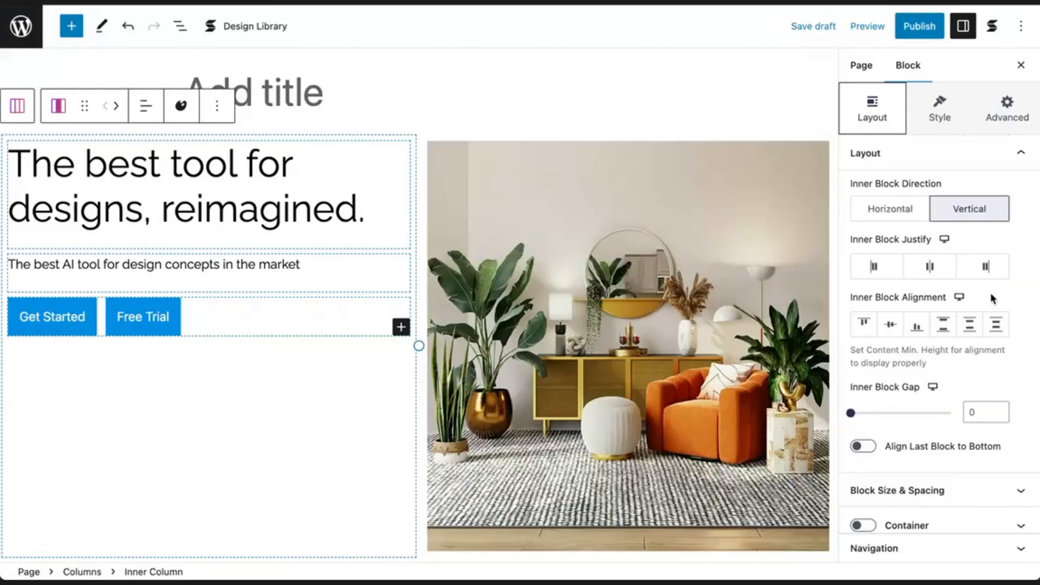
left_click(891, 324)
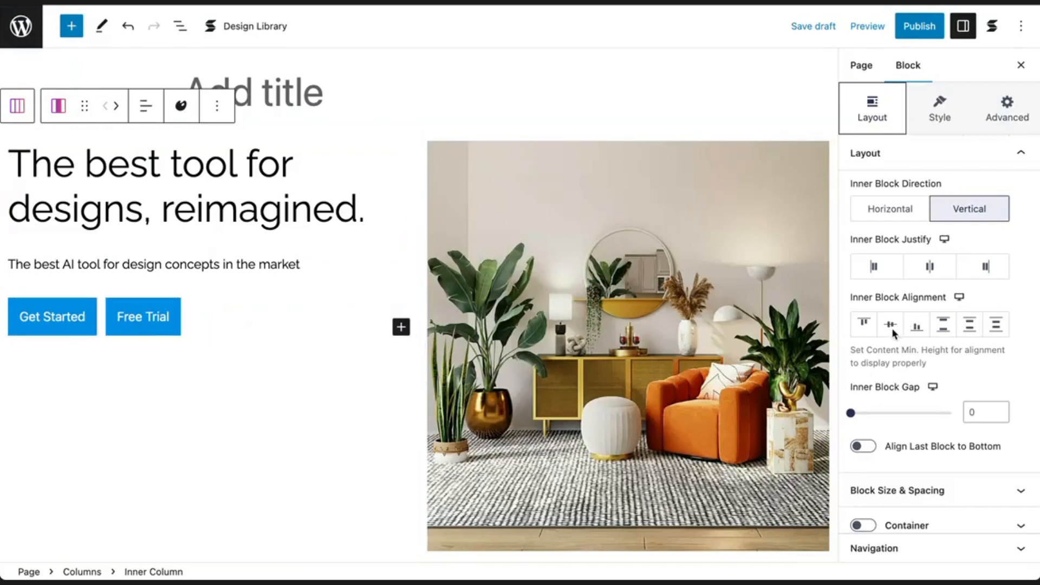
left_click(890, 324)
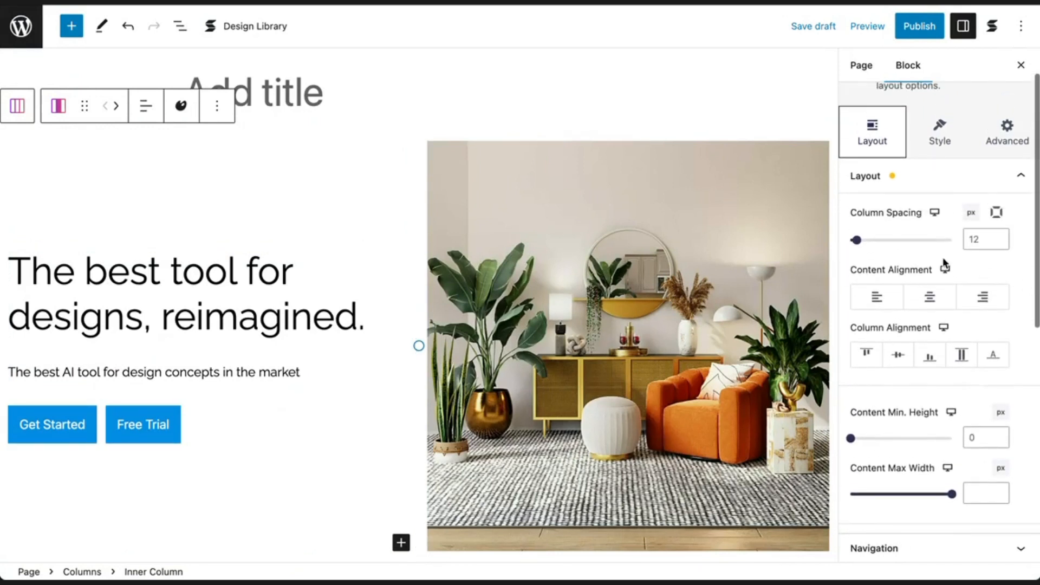
left_click_drag(856, 240, 876, 240)
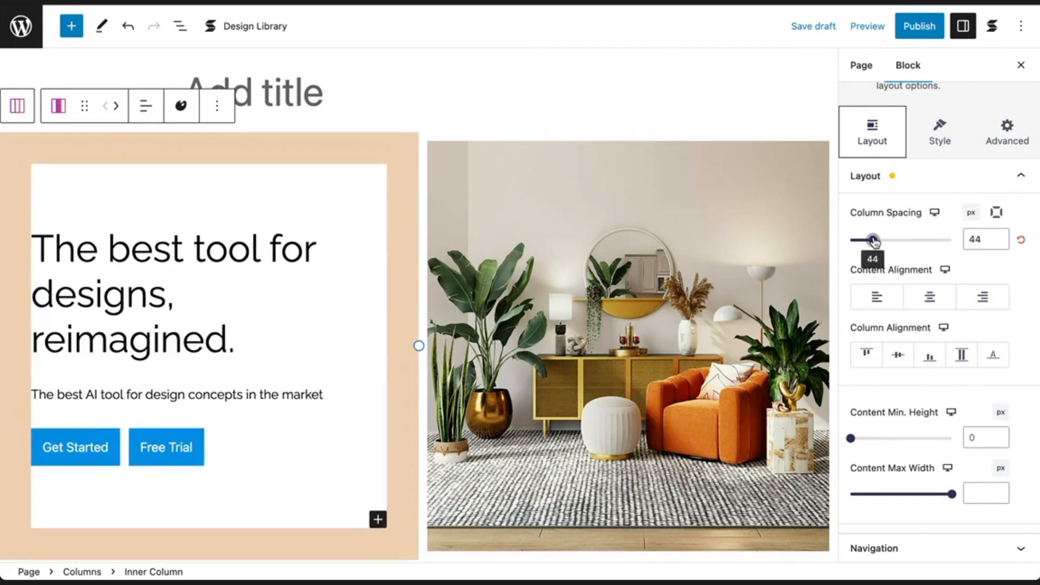
left_click_drag(874, 239, 892, 240)
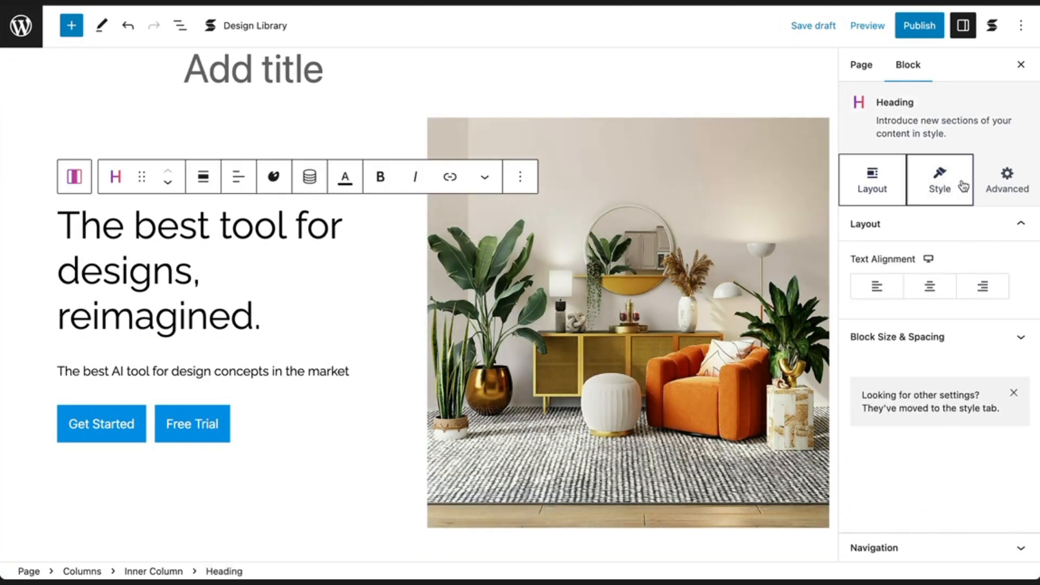
Set the heading typography to Work Sans at size 52.
left_click(940, 179)
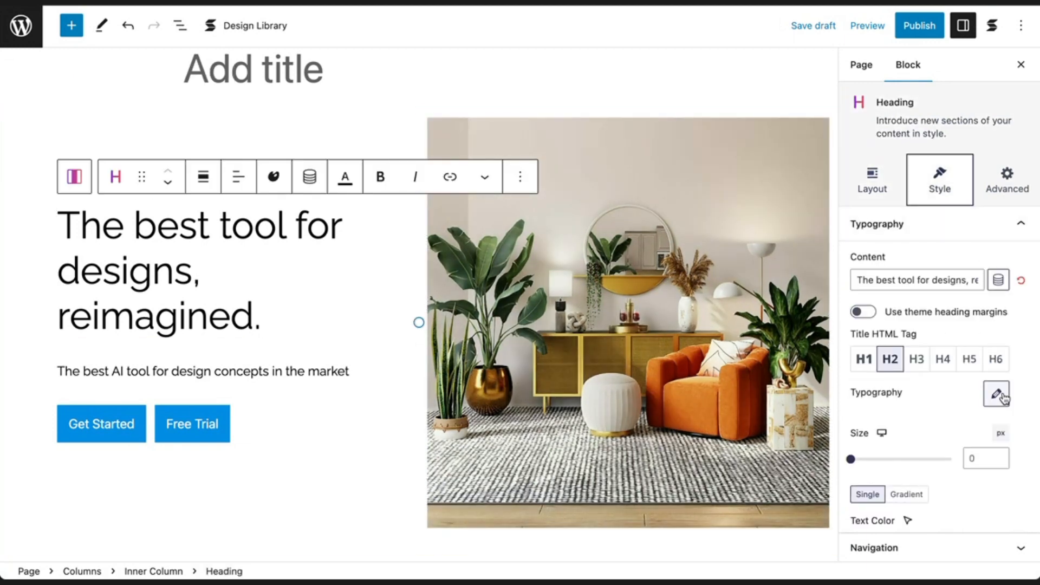
left_click(997, 393)
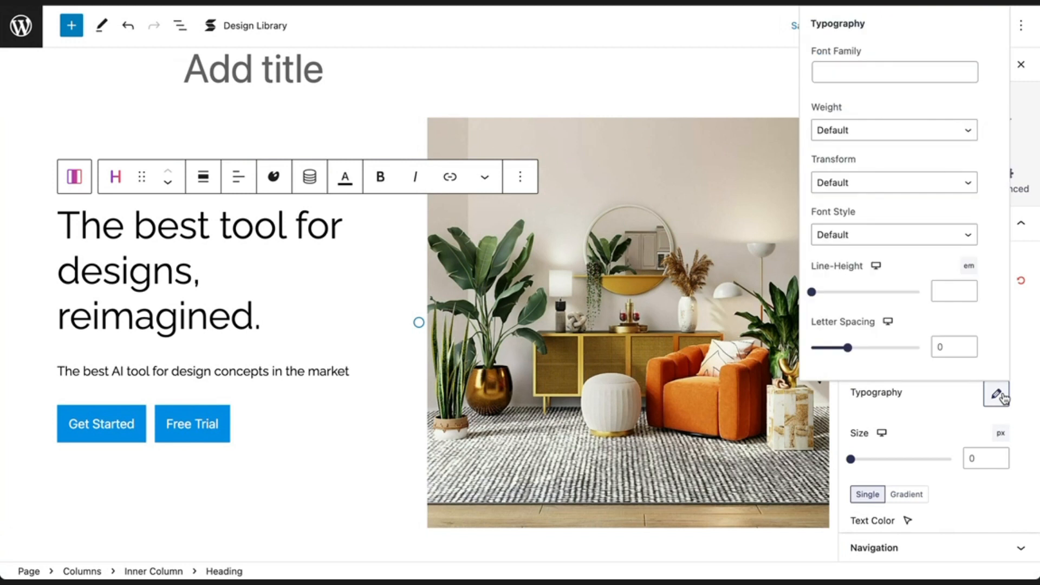
left_click(894, 71)
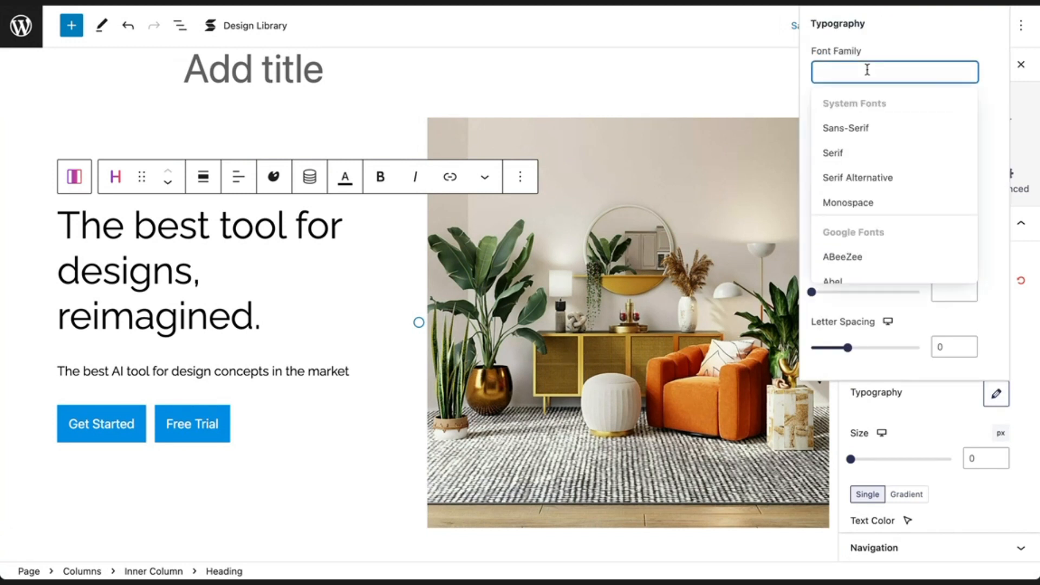
type("Work Sans")
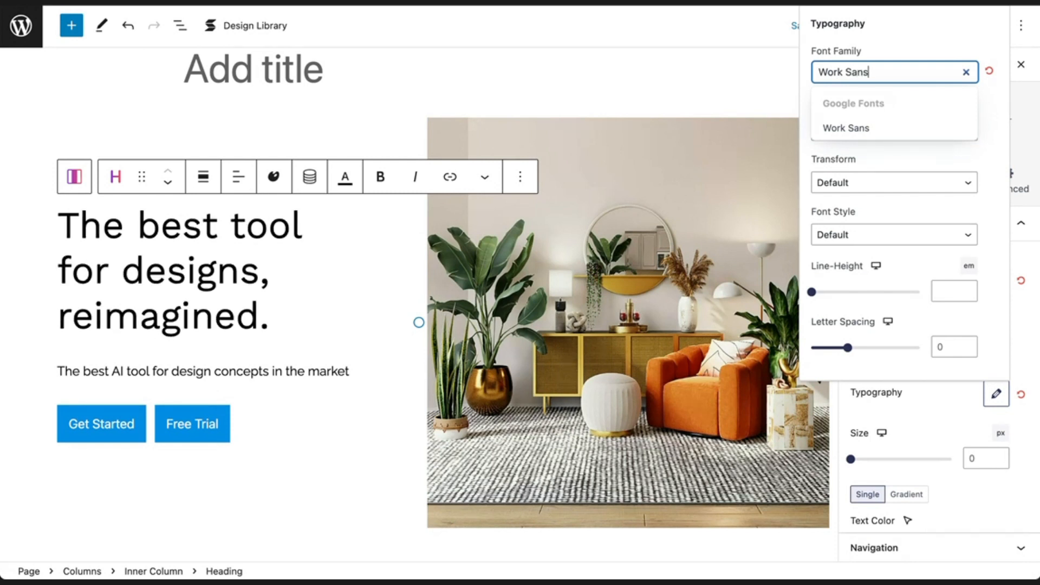
left_click(845, 128)
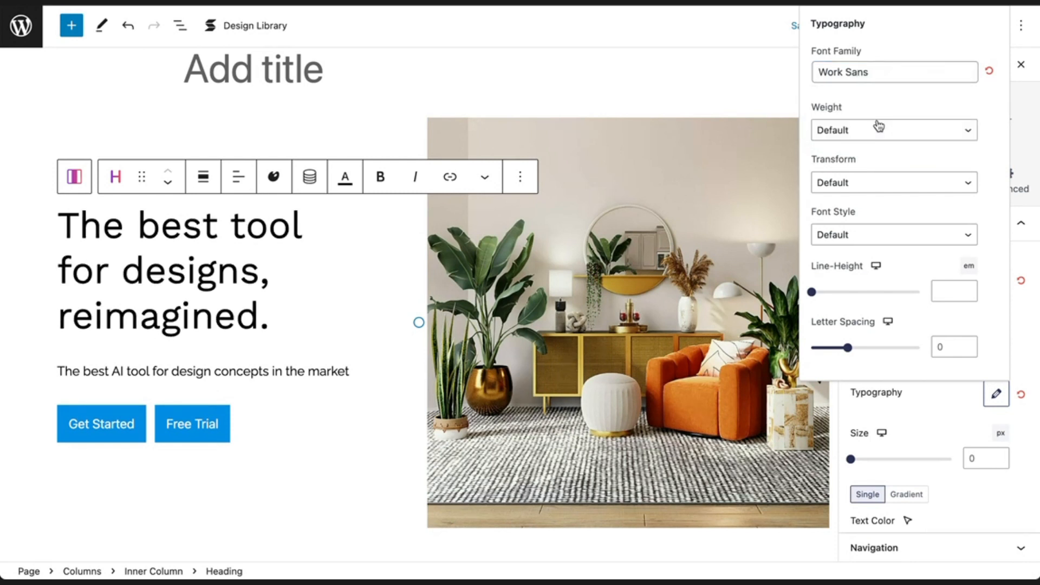
mouse_move(853, 459)
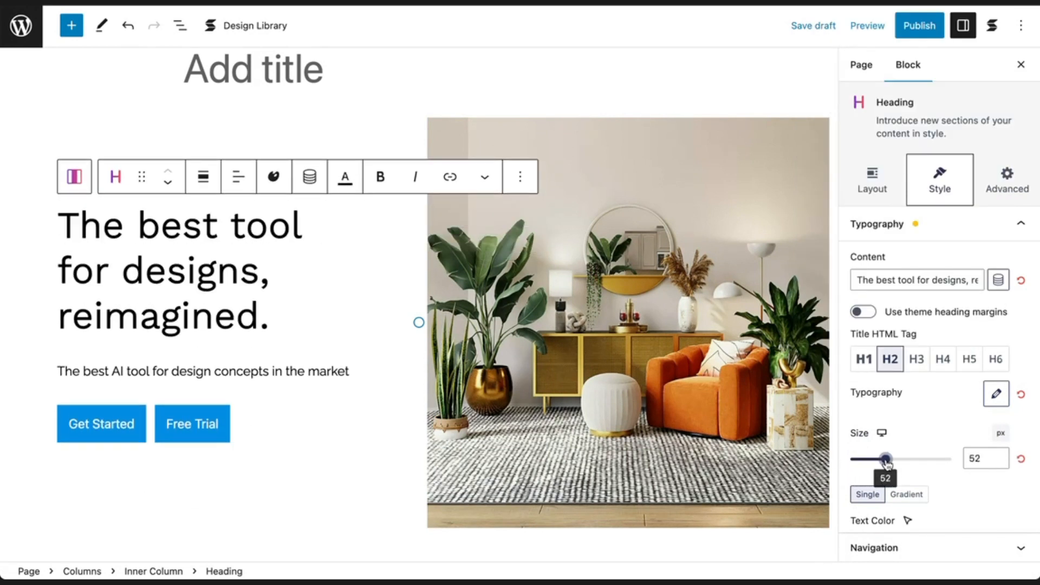
left_click_drag(886, 459, 891, 458)
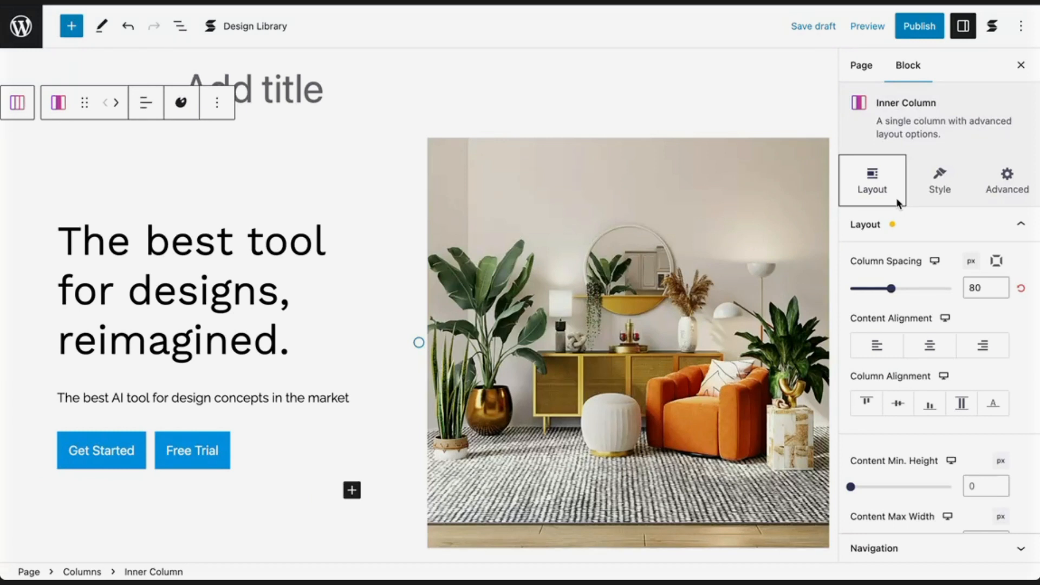
left_click(939, 179)
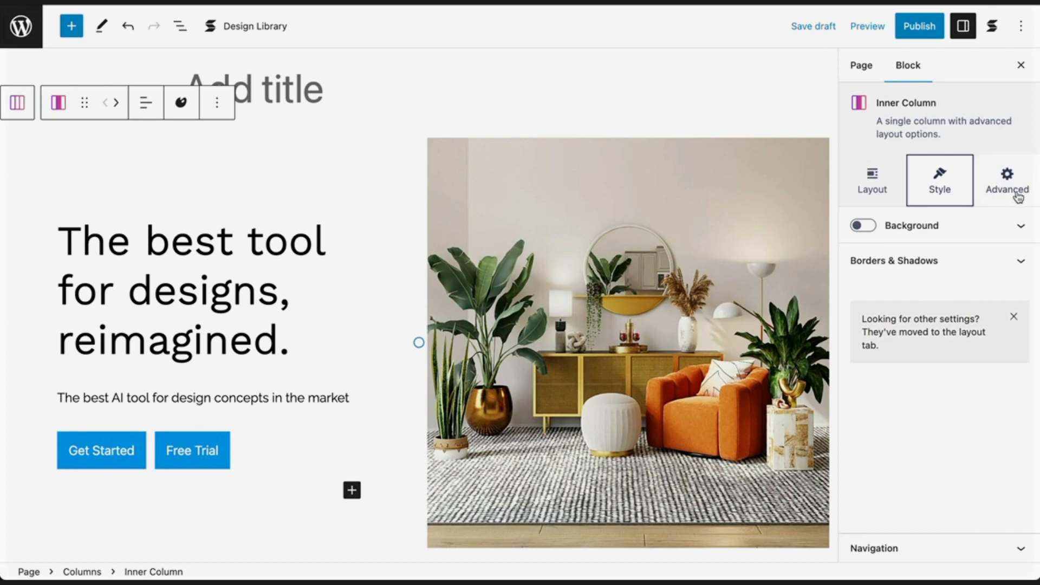
left_click(1006, 181)
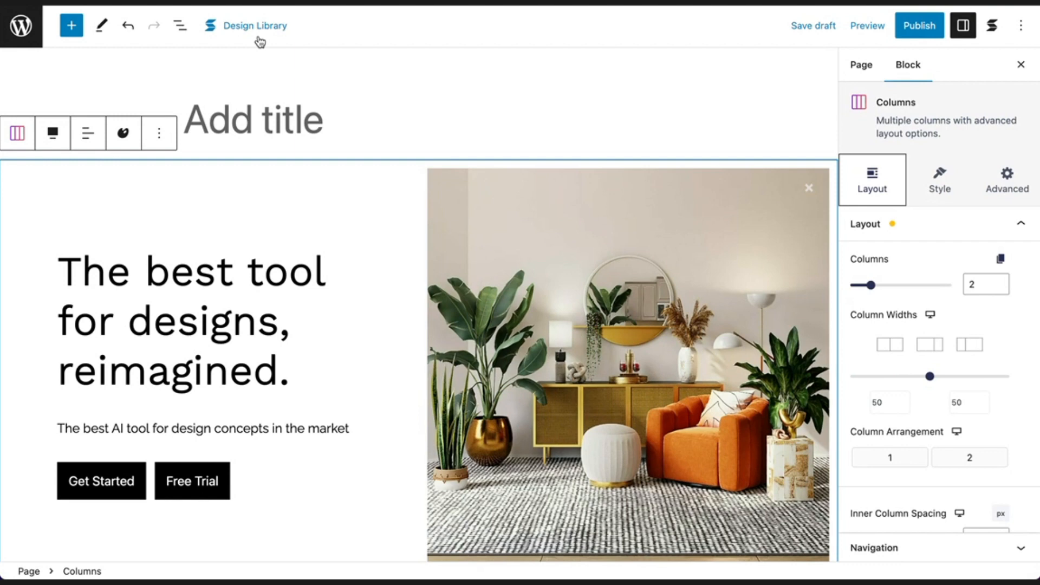
Browse the Design Library's Agora UI kit and insert the "AI DESIGN TOOLS" header with a Sign up button.
left_click(253, 25)
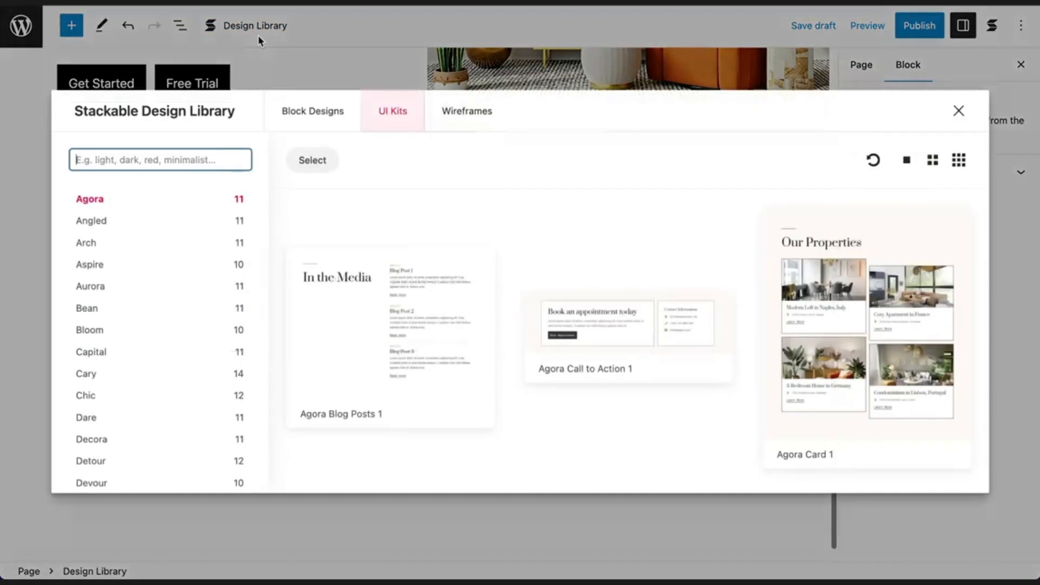
left_click(312, 111)
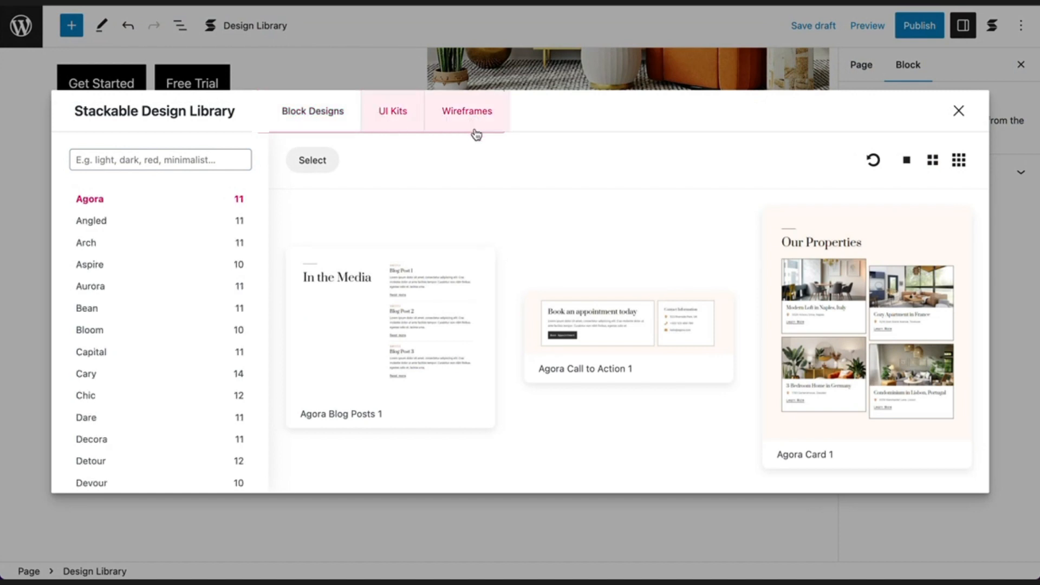
left_click(393, 111)
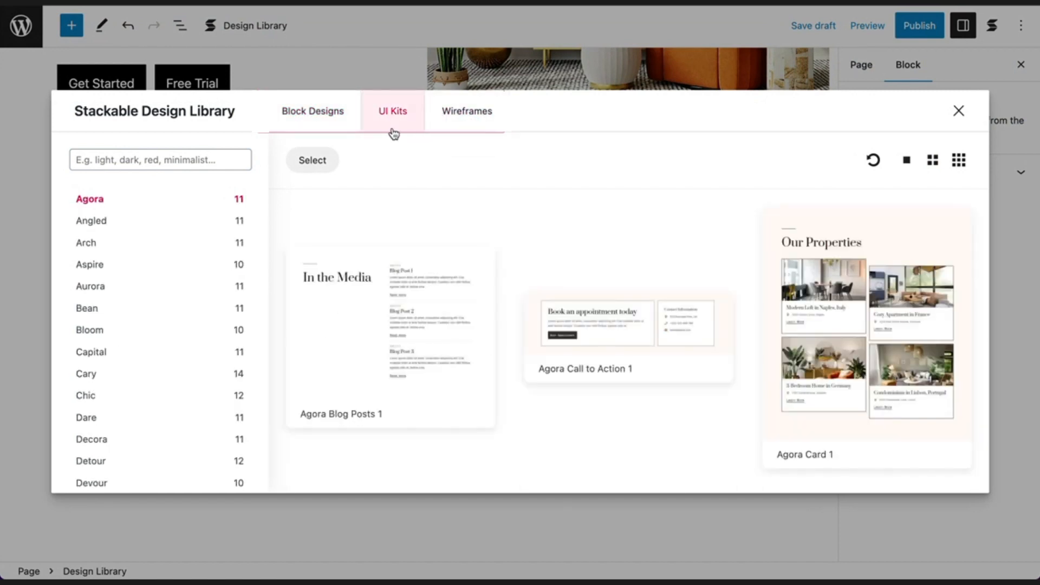
scroll("down", 3)
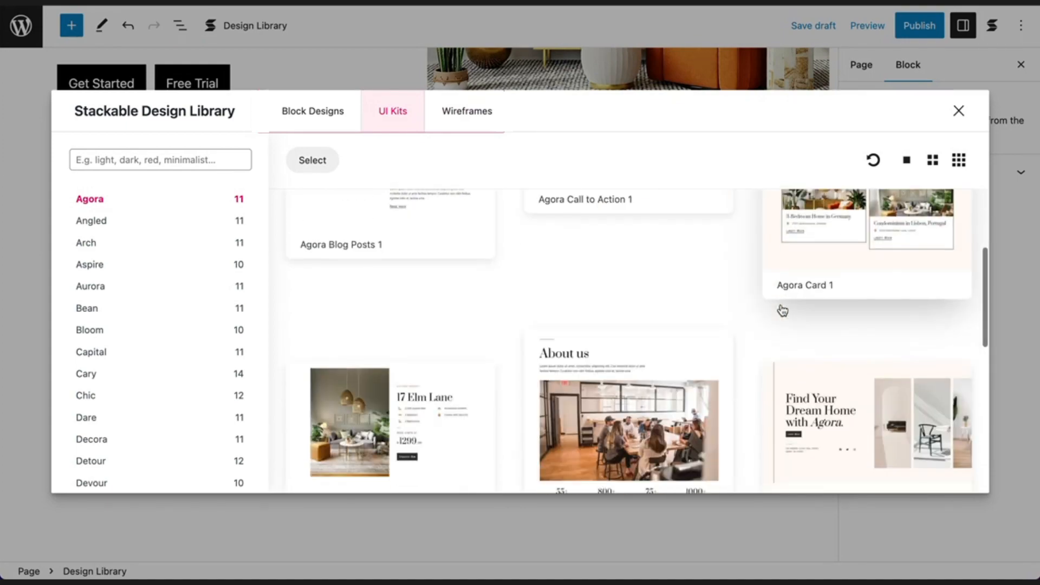
scroll("down", 3)
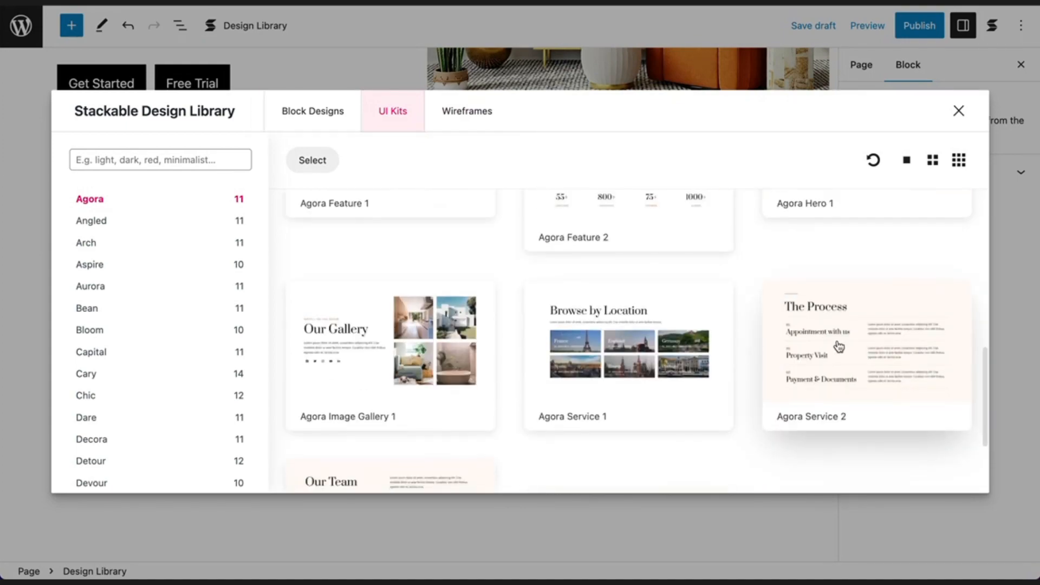
left_click(866, 356)
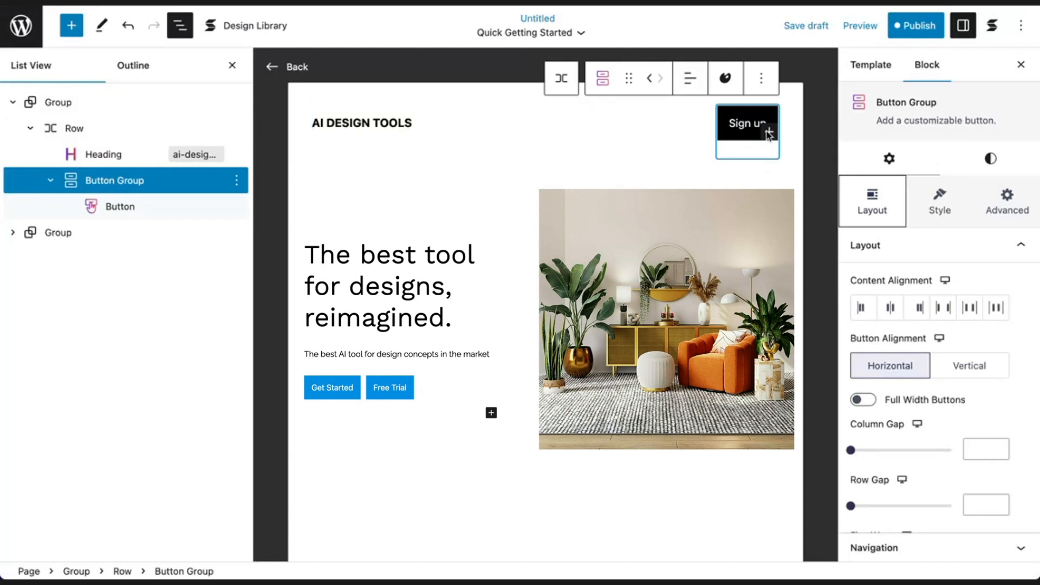
Add a plain "Login" button beside Sign up in the header Button Group.
left_click(770, 134)
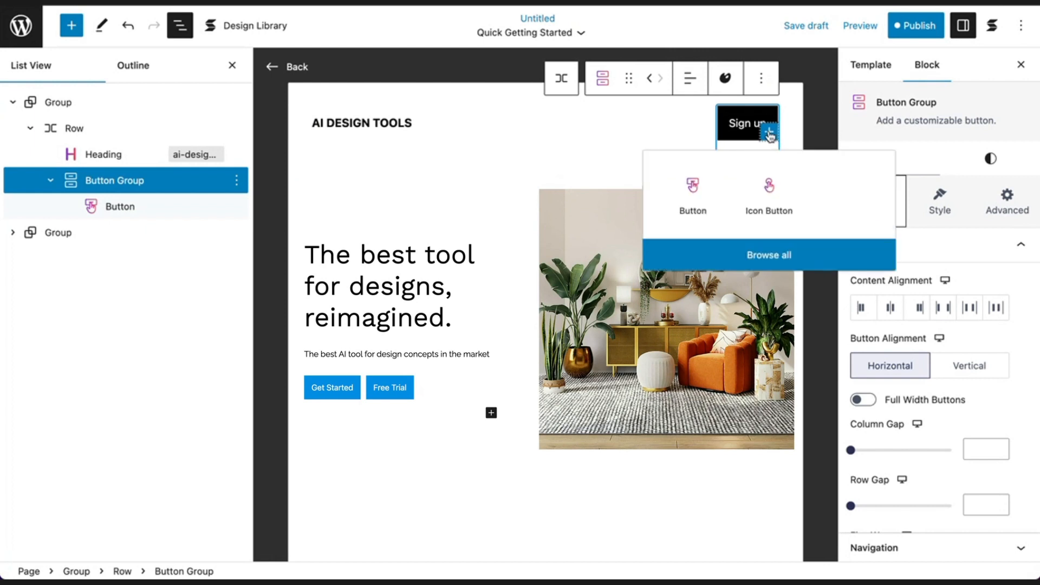
left_click(692, 193)
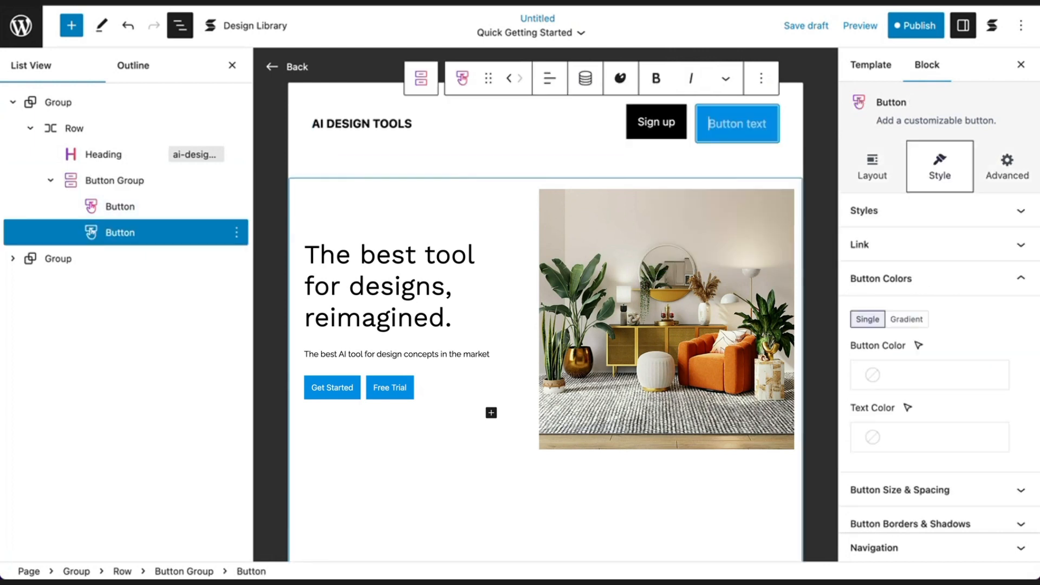
type("Login")
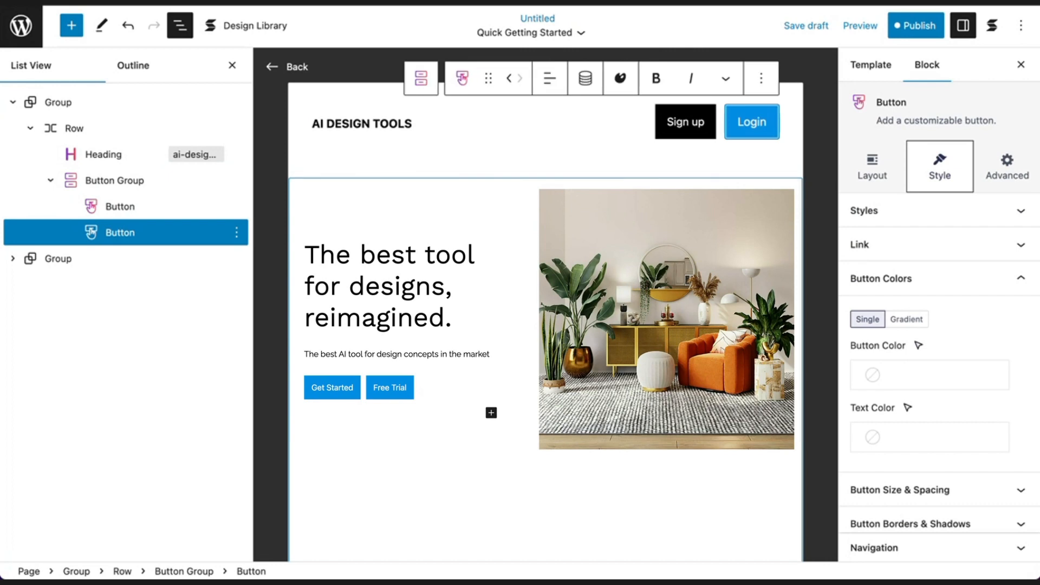